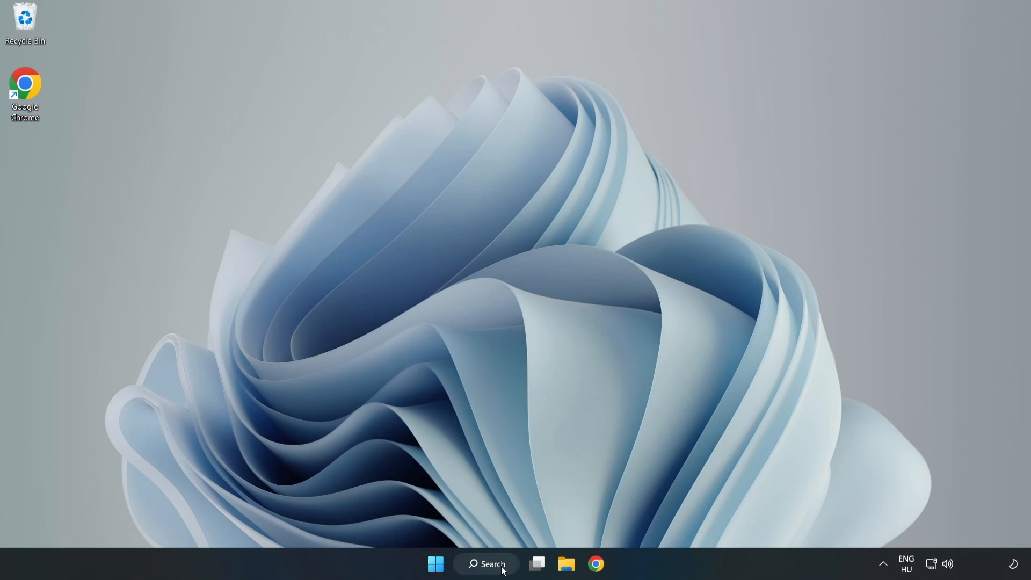
Search Windows for 'device manager' to bring up Device Manager as the best match
{"action": "left_click", "coordinate": [485, 563]}
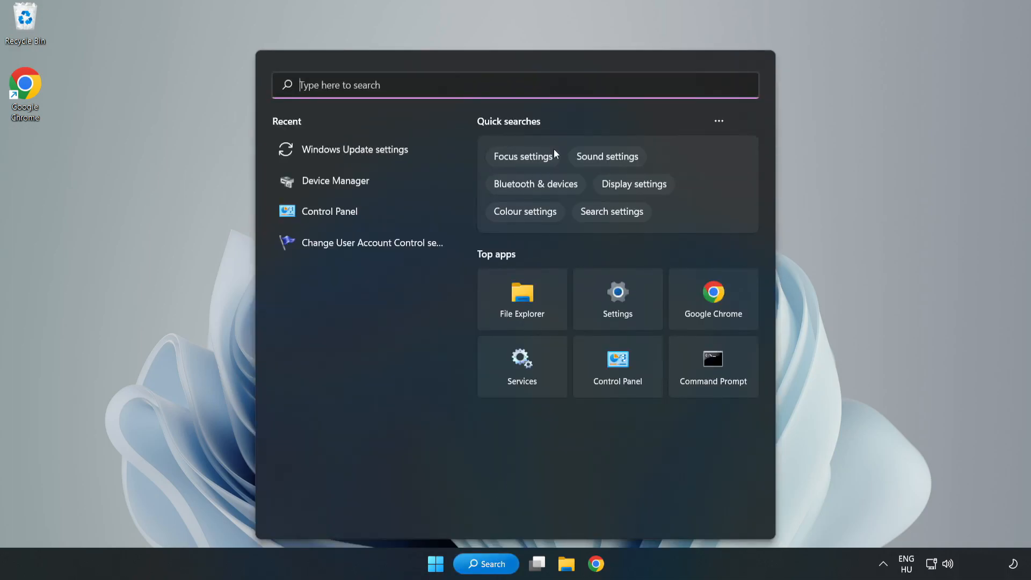
{"action": "type", "text": "device manager"}
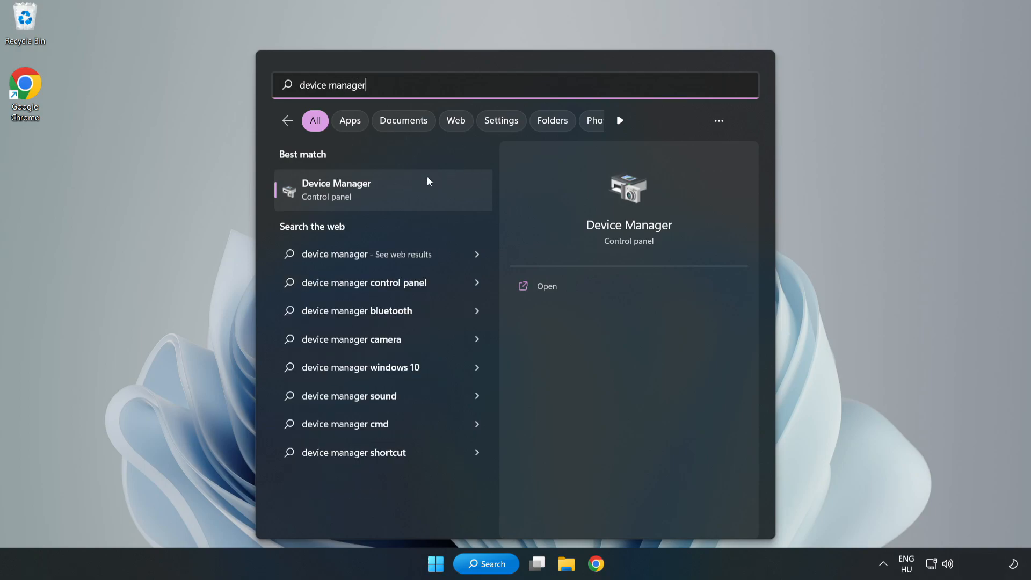
{"action": "mouse_move", "coordinate": [383, 199]}
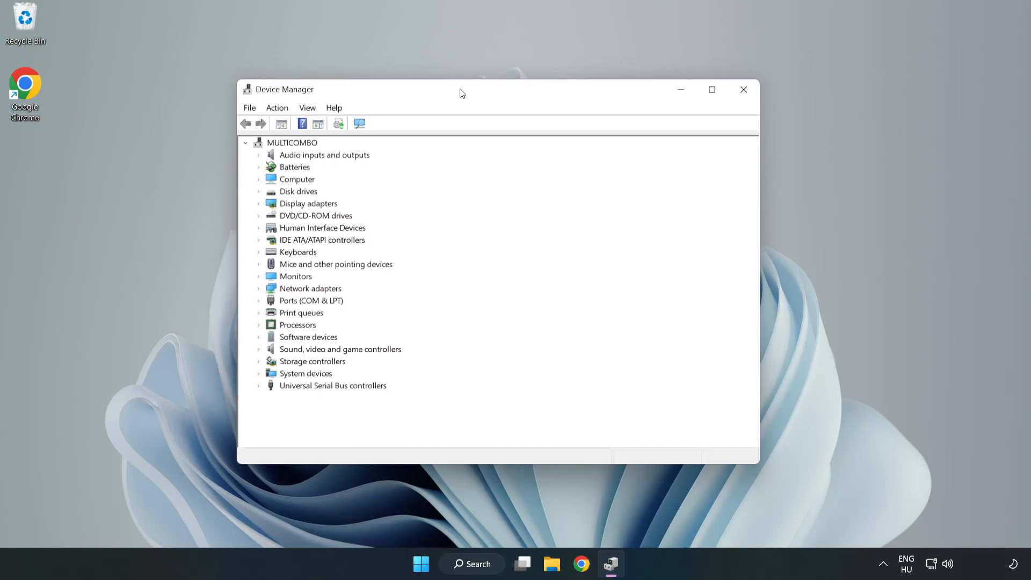
Expand Display adapters and launch Update driver for the VMware SVGA 3D adapter
{"action": "left_click", "coordinate": [308, 203]}
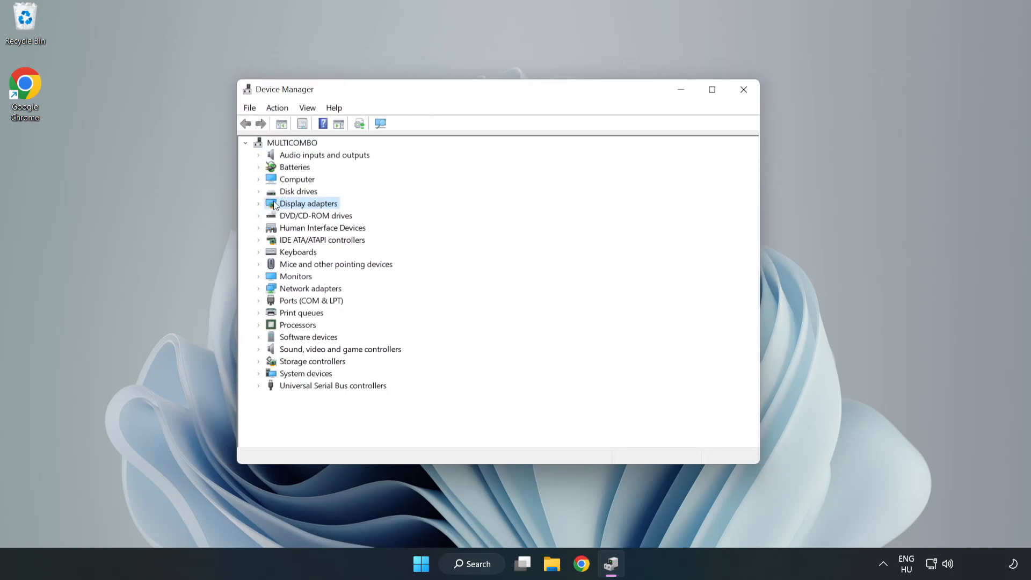
{"action": "left_click", "coordinate": [258, 203]}
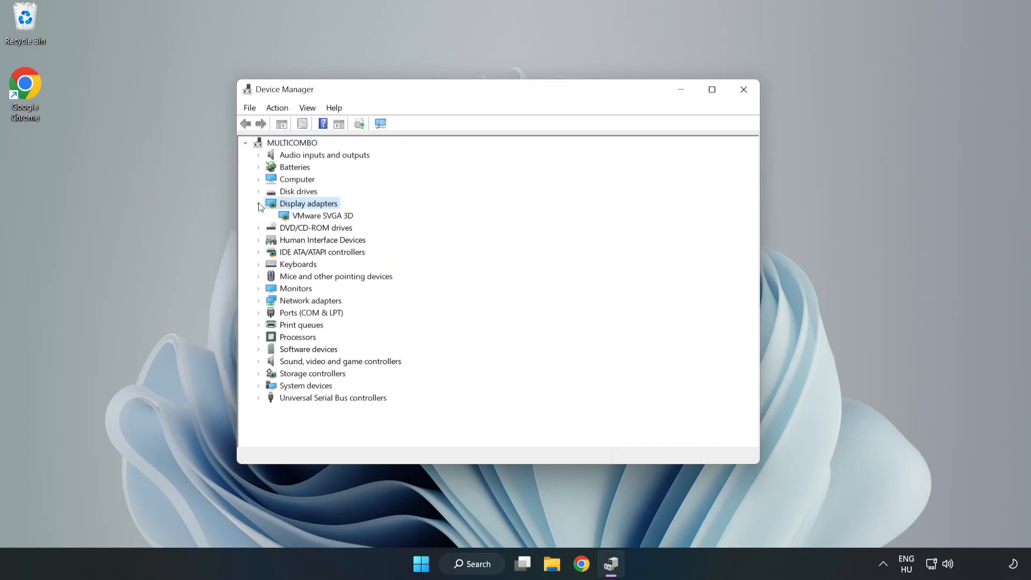
{"action": "left_click", "coordinate": [322, 214]}
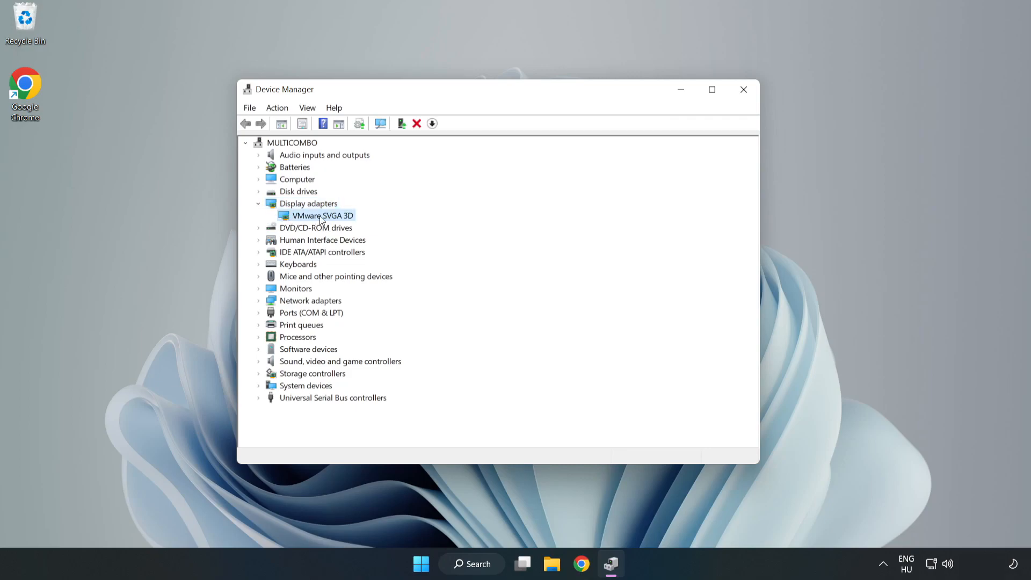
{"action": "right_click", "coordinate": [321, 215]}
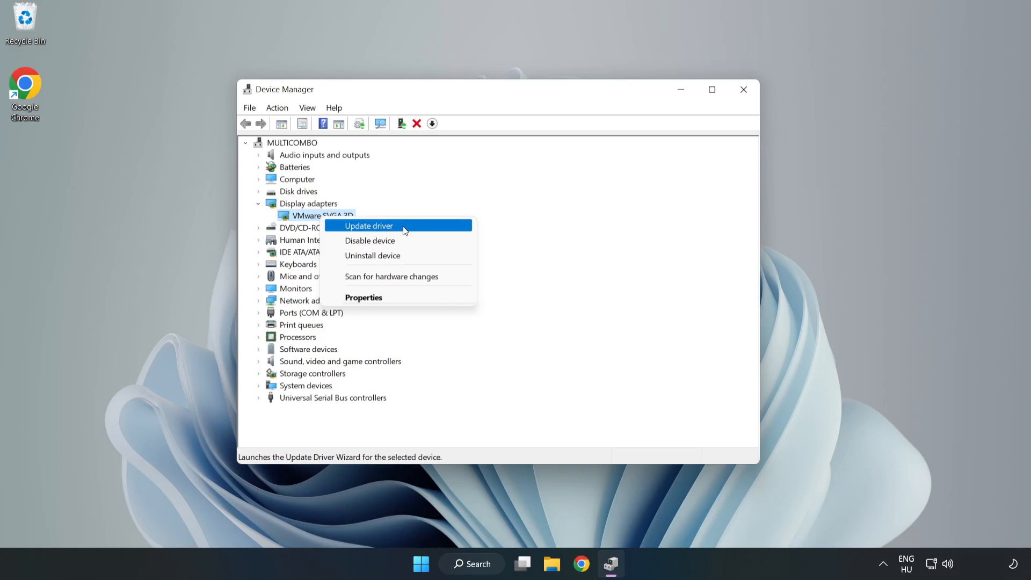
{"action": "left_click", "coordinate": [369, 225]}
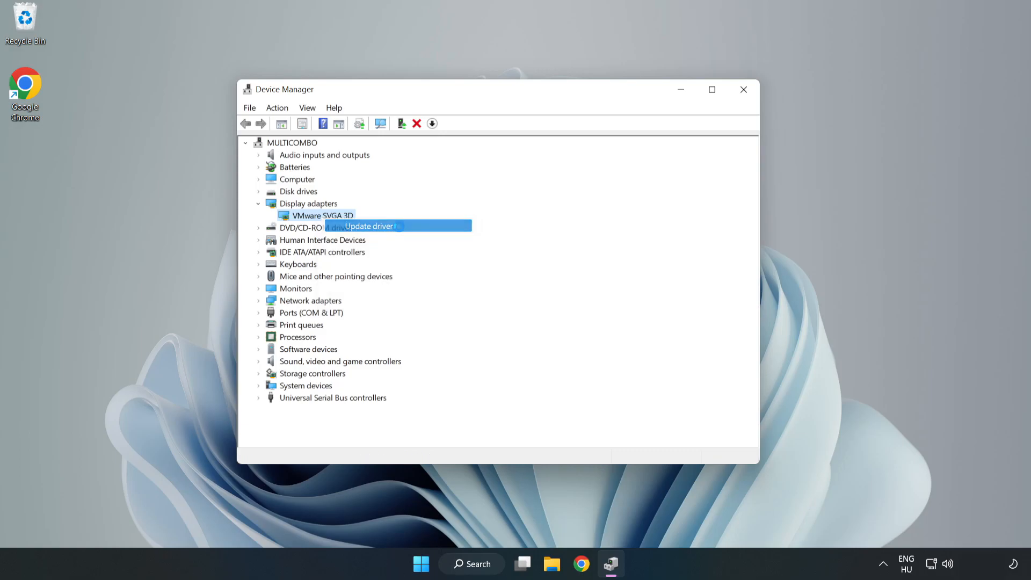
{"action": "left_click", "coordinate": [369, 226]}
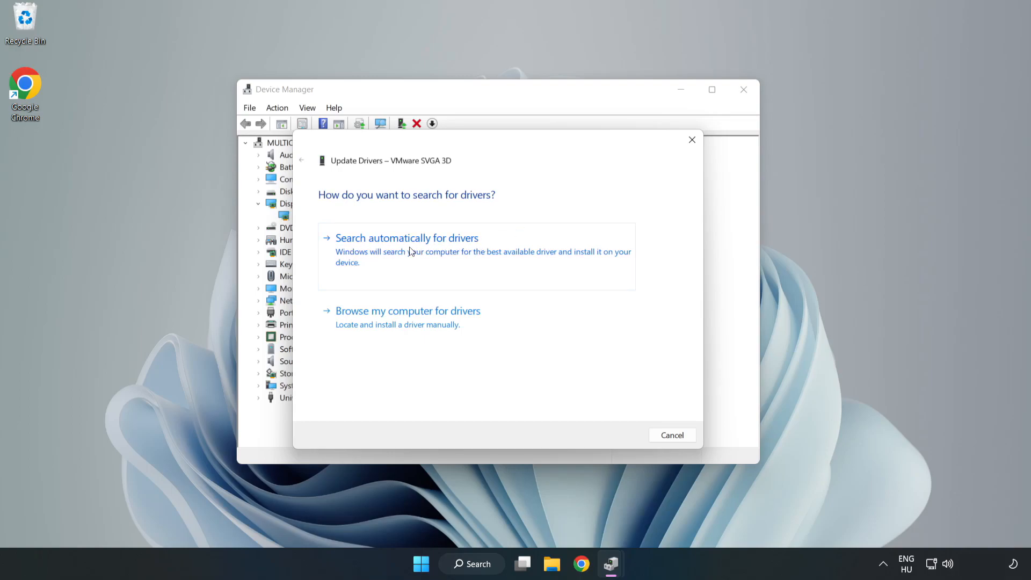
Search automatically for drivers, dismiss the already-installed result, and close Device Manager
{"action": "left_click", "coordinate": [406, 237]}
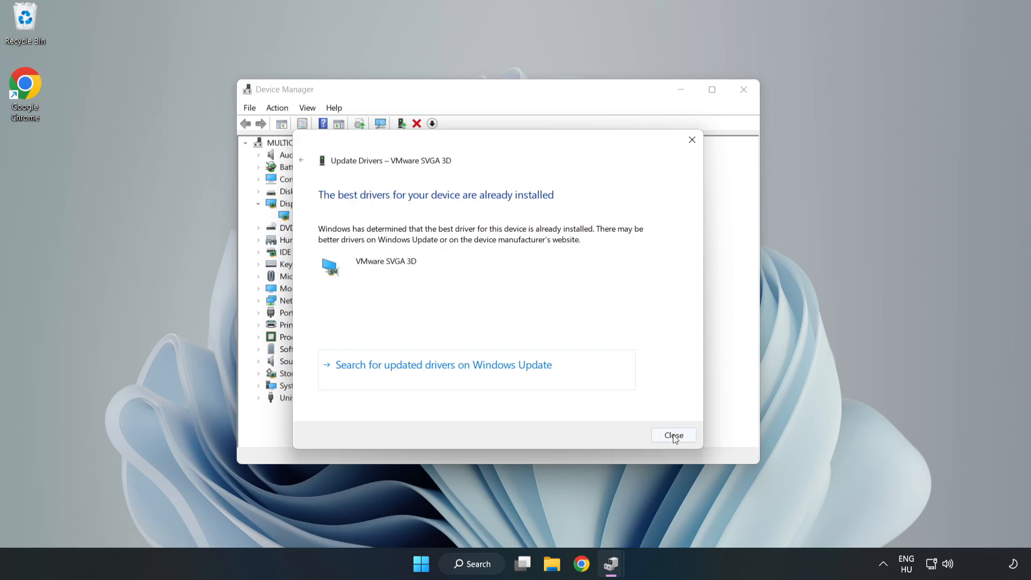
{"action": "left_click", "coordinate": [673, 436]}
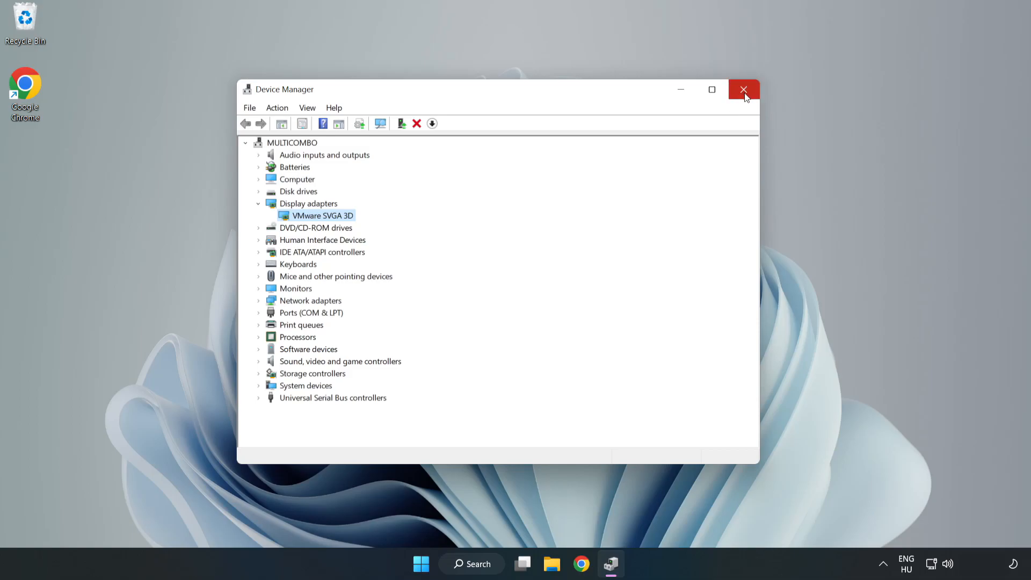
{"action": "left_click", "coordinate": [744, 90]}
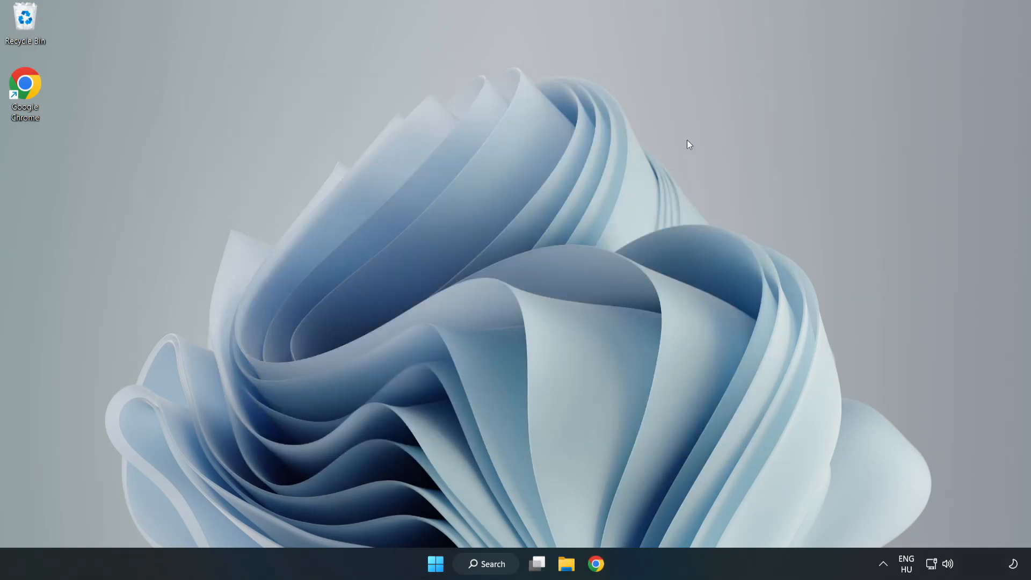
Search Windows for 'update' and launch Windows Update settings
{"action": "left_click", "coordinate": [486, 563]}
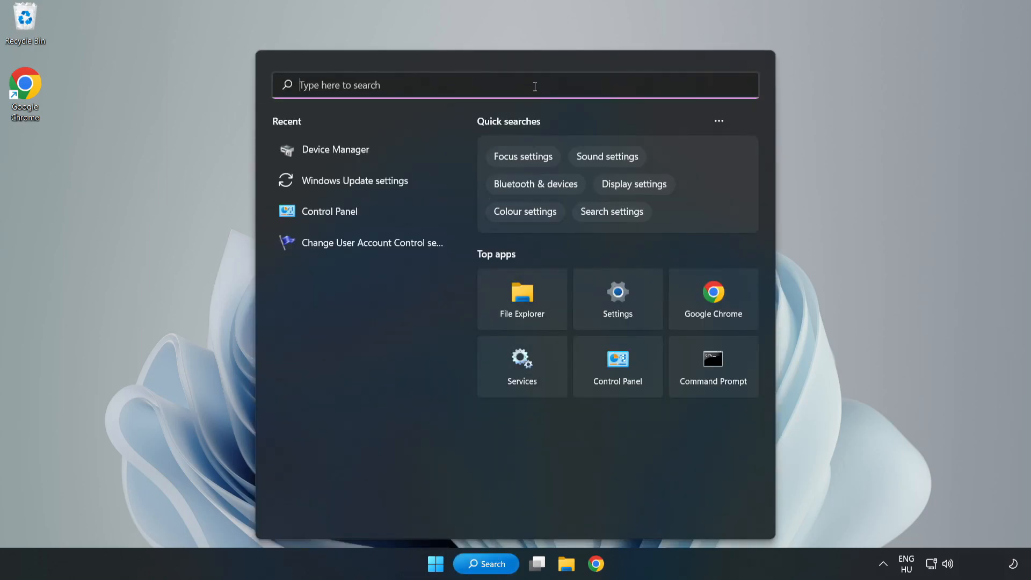
{"action": "type", "text": "upda"}
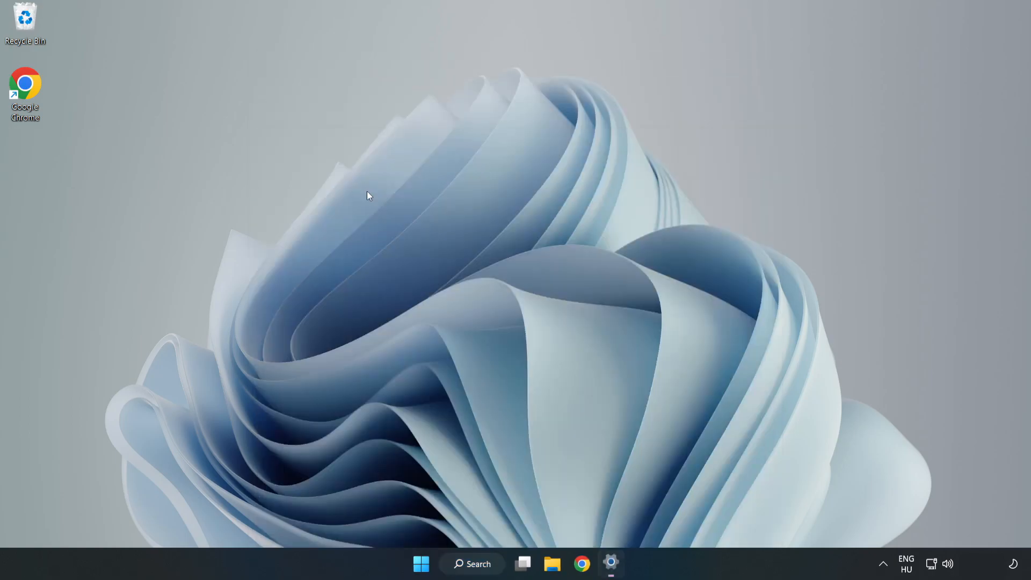
Maximize Settings, check for Windows updates until it reports up to date, then close Settings
{"action": "left_click", "coordinate": [612, 564]}
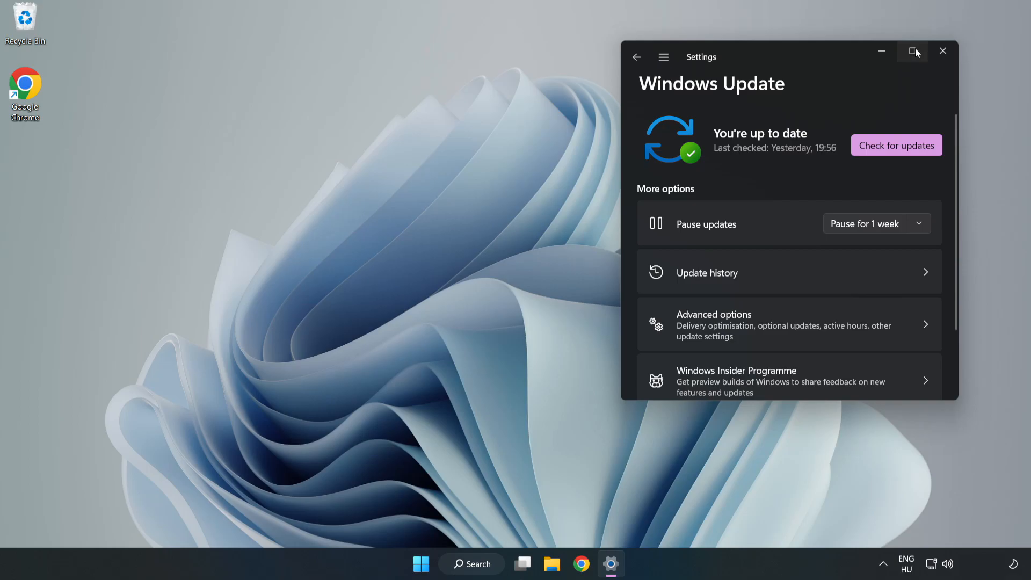
{"action": "left_click", "coordinate": [913, 52]}
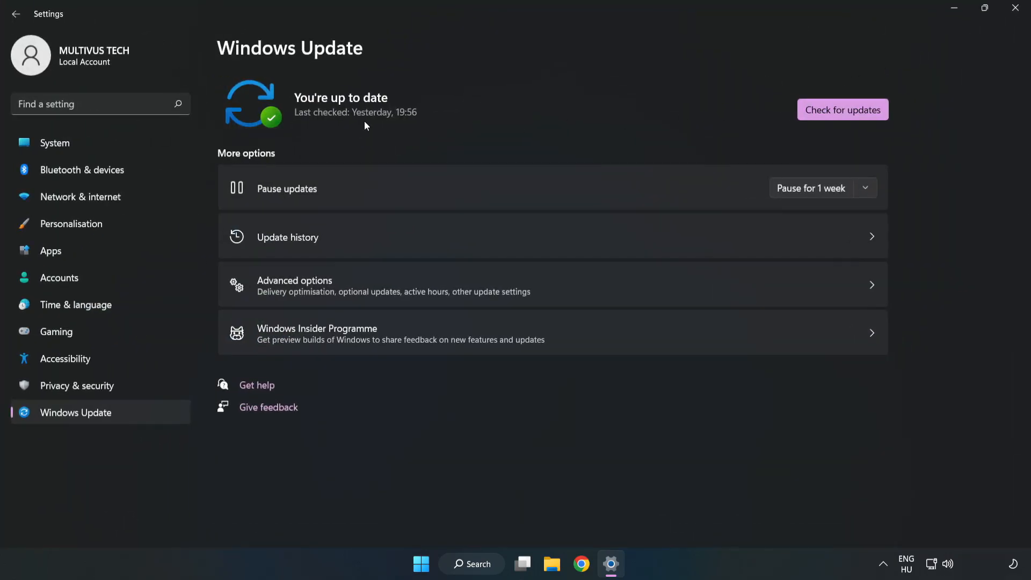
{"action": "left_click", "coordinate": [843, 109]}
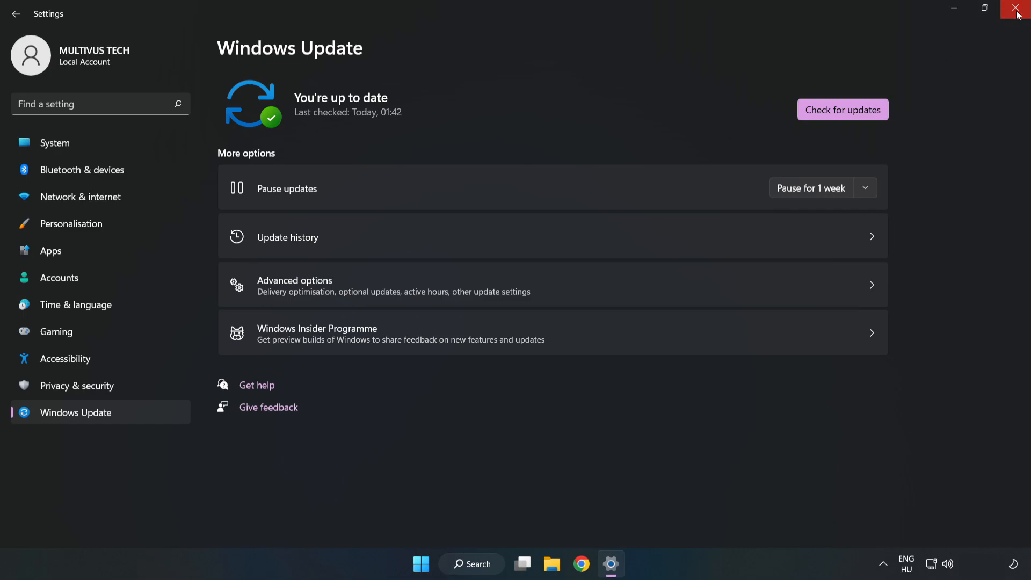
{"action": "left_click", "coordinate": [1016, 9]}
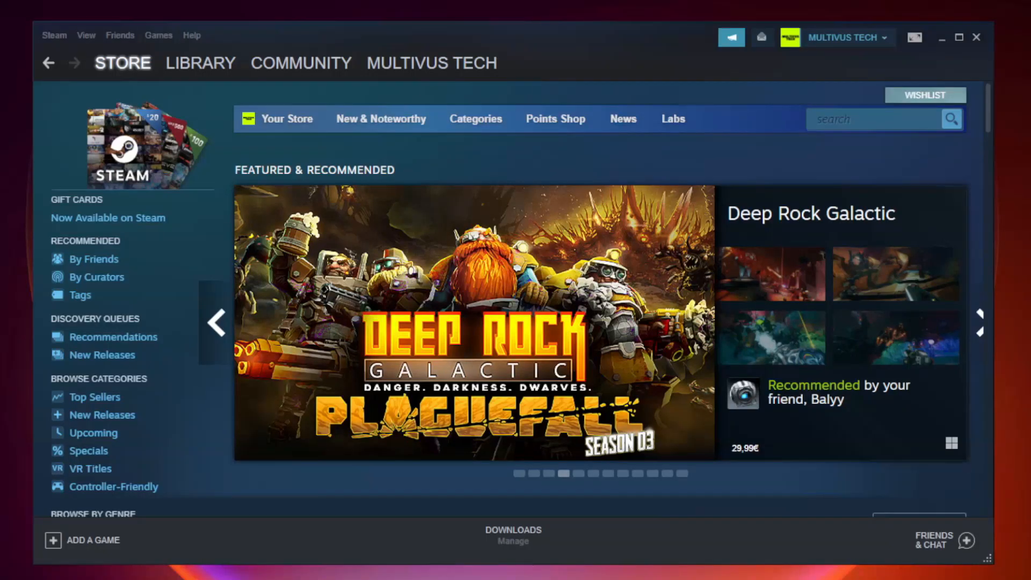
Go to the Steam Library and open Unturned's Properties window
{"action": "left_click", "coordinate": [199, 62]}
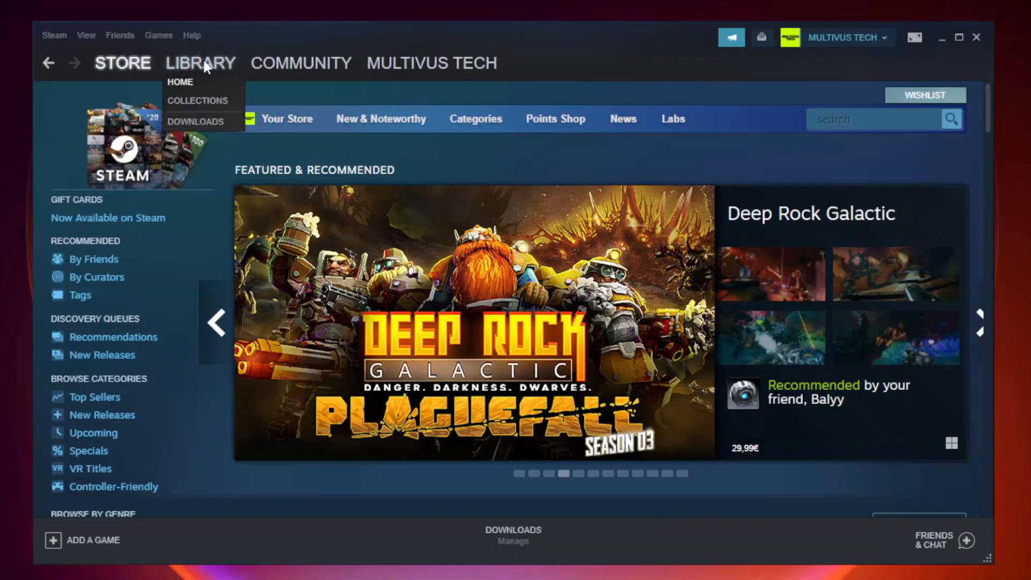
{"action": "left_click", "coordinate": [181, 81]}
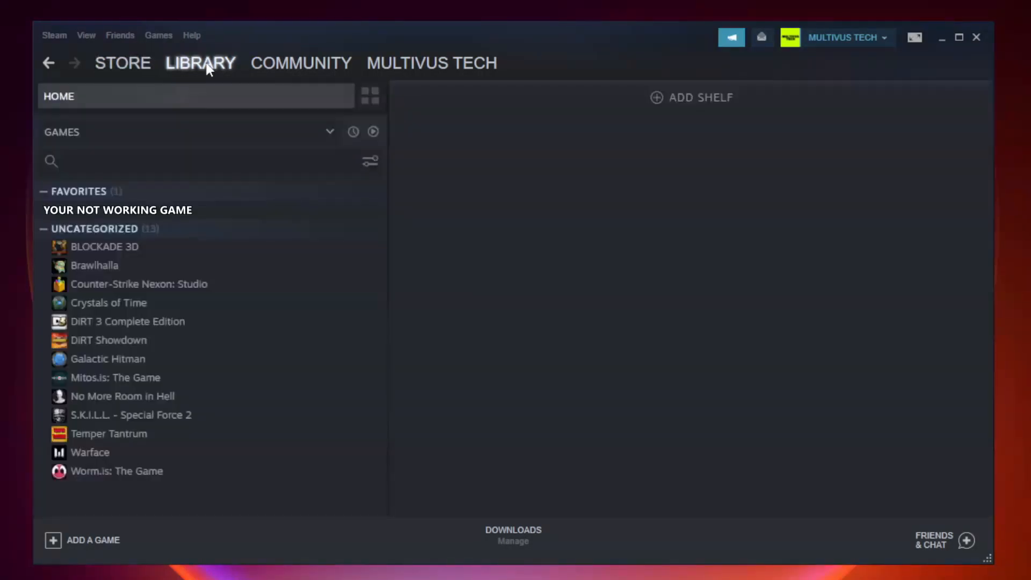
{"action": "mouse_move", "coordinate": [209, 183]}
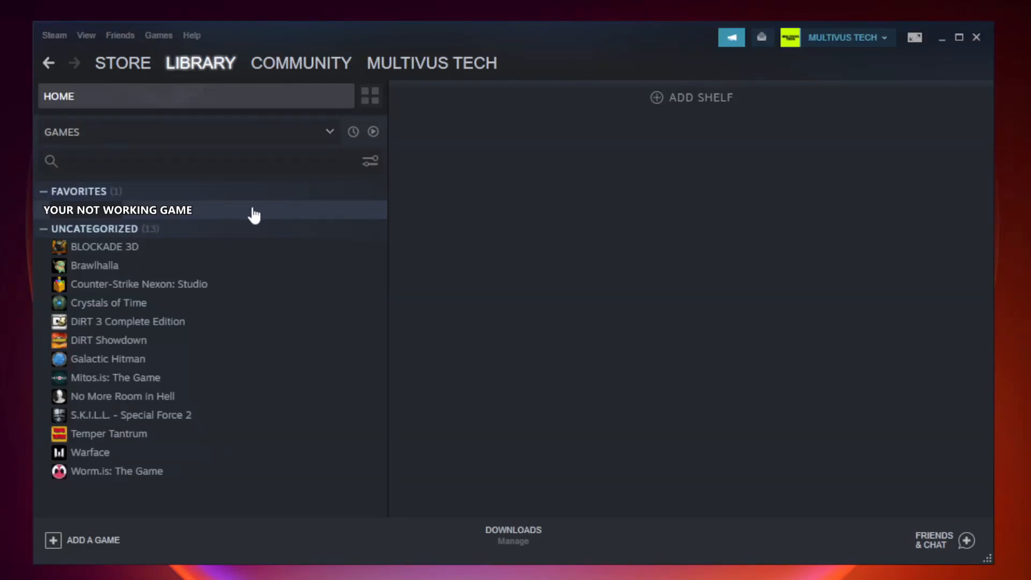
{"action": "right_click", "coordinate": [117, 210]}
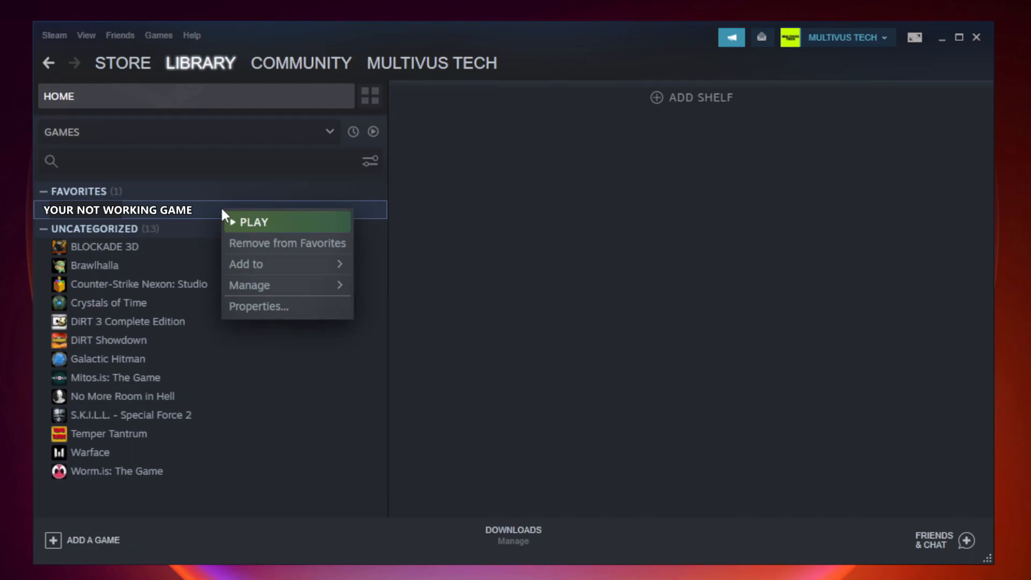
{"action": "mouse_move", "coordinate": [277, 306]}
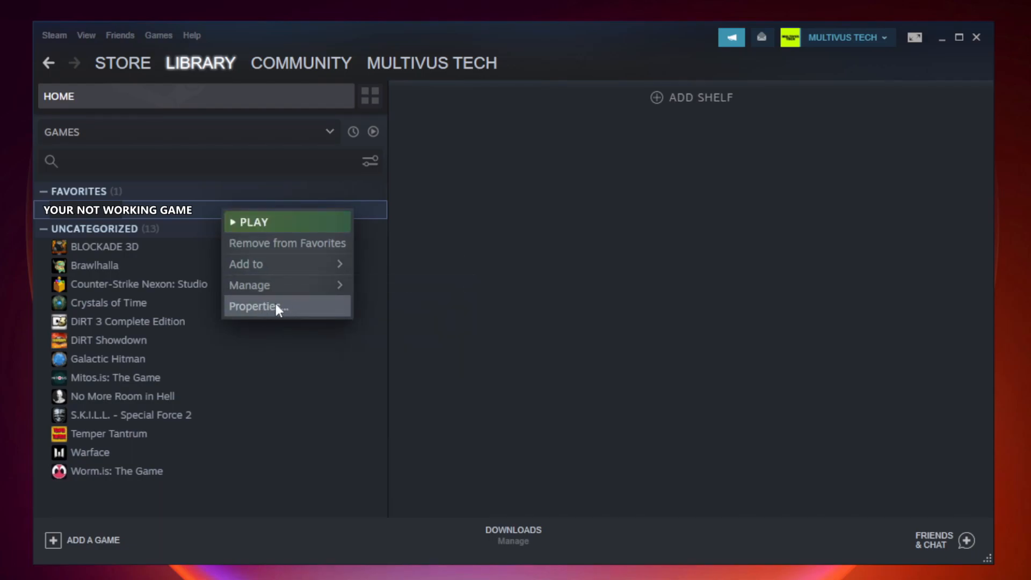
{"action": "left_click", "coordinate": [255, 305]}
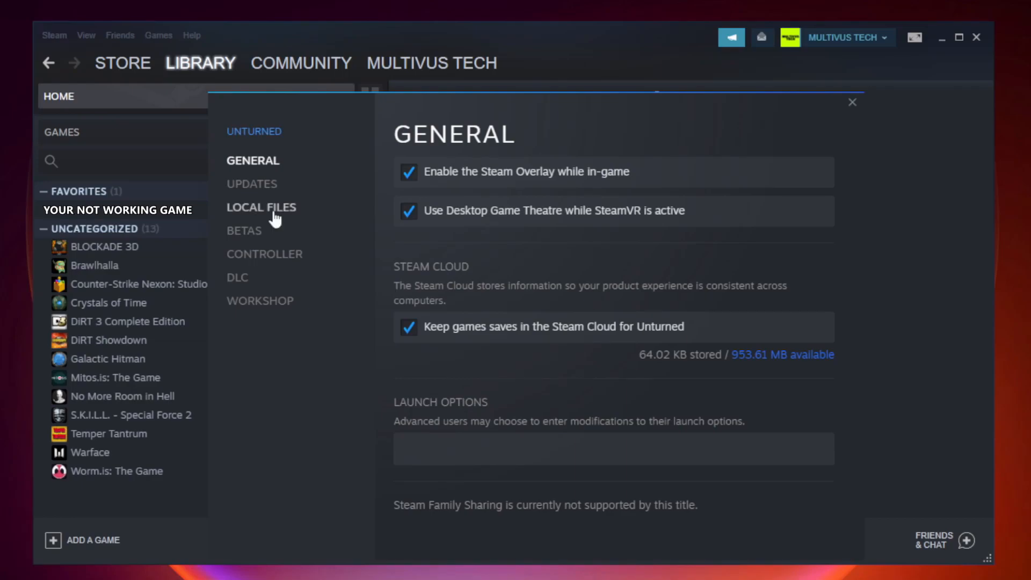
Verify Unturned's local game files, with all 9192 files validated
{"action": "left_click", "coordinate": [261, 207]}
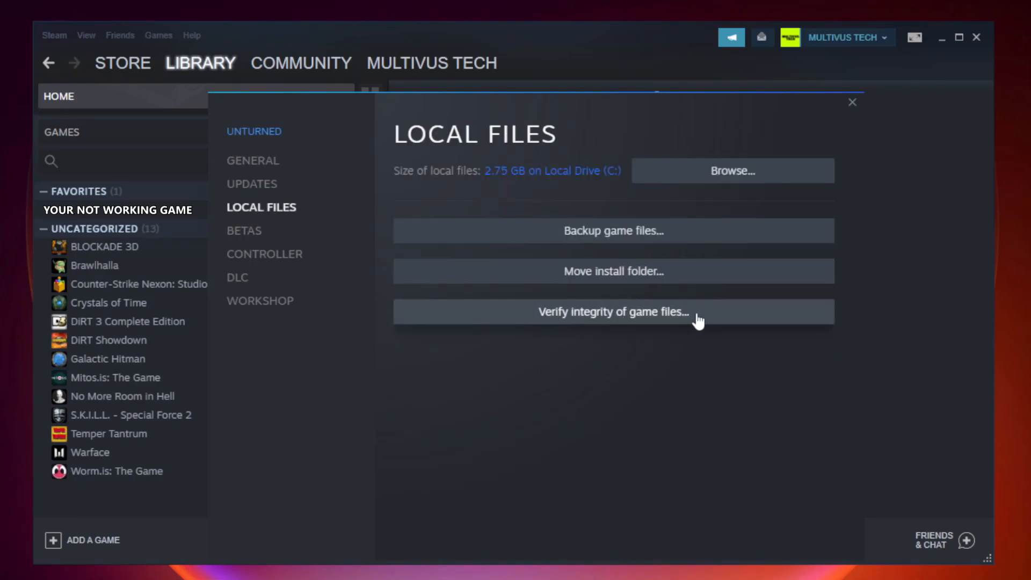
{"action": "mouse_move", "coordinate": [624, 324]}
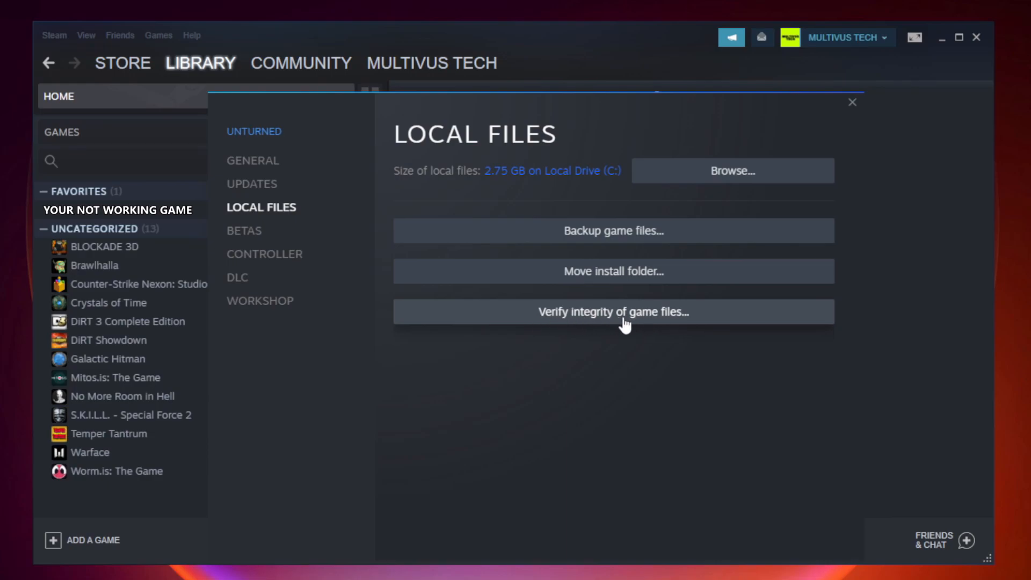
{"action": "left_click", "coordinate": [615, 312]}
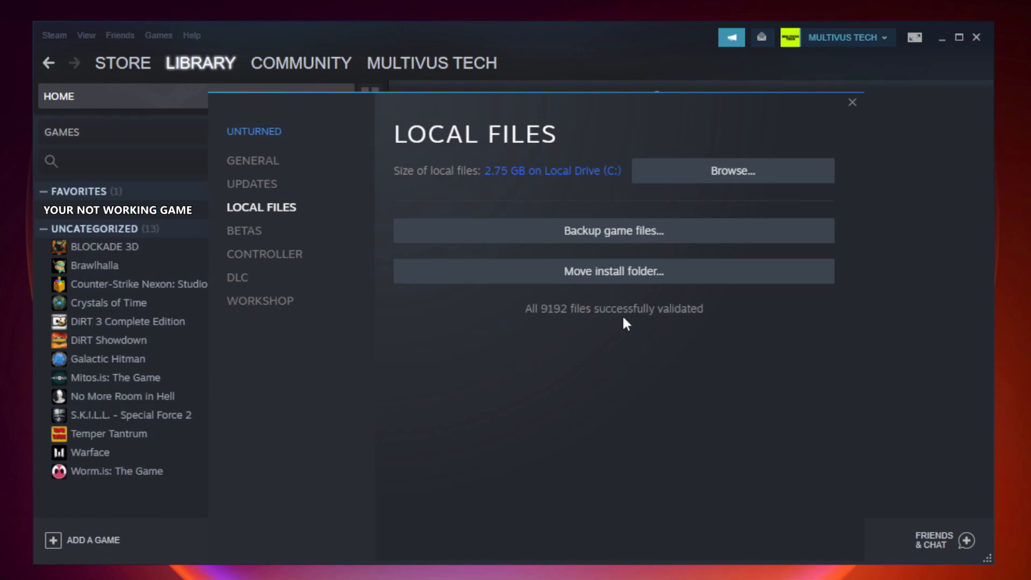
{"action": "mouse_move", "coordinate": [684, 331]}
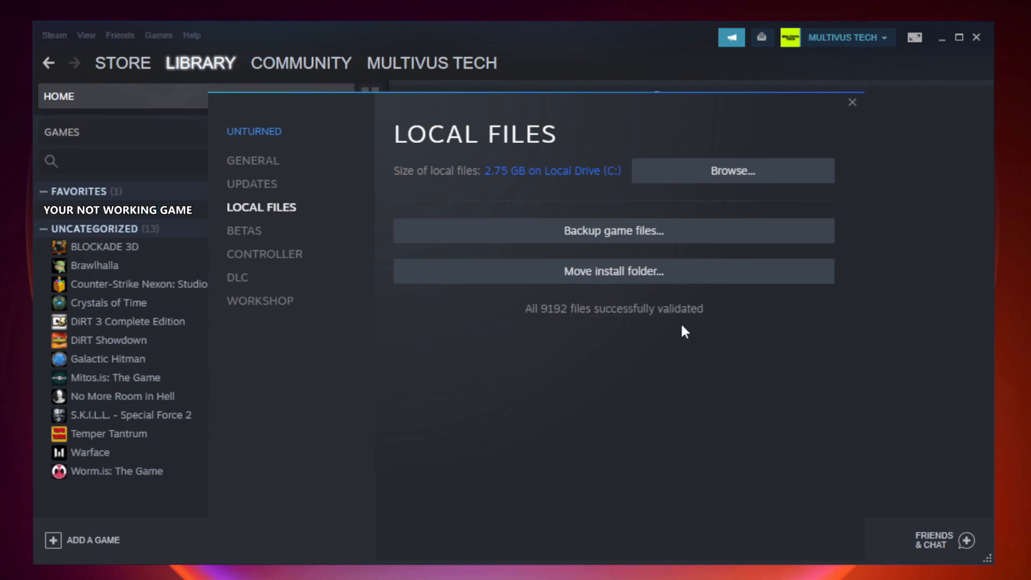
{"action": "mouse_move", "coordinate": [733, 171]}
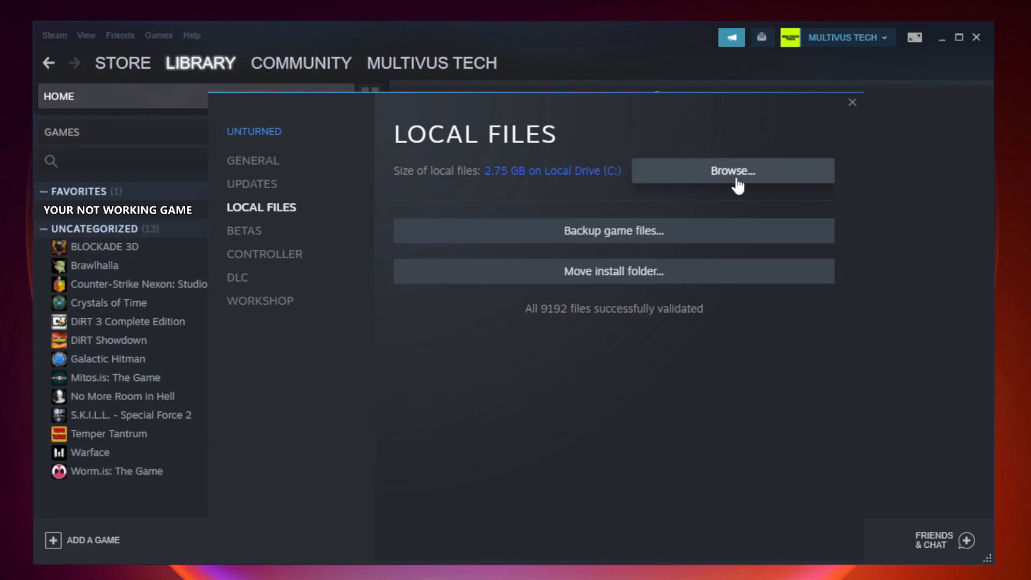
Browse the game's install folder and open Properties for the YOUR NOT WORKING GAME shortcut
{"action": "left_click", "coordinate": [732, 171]}
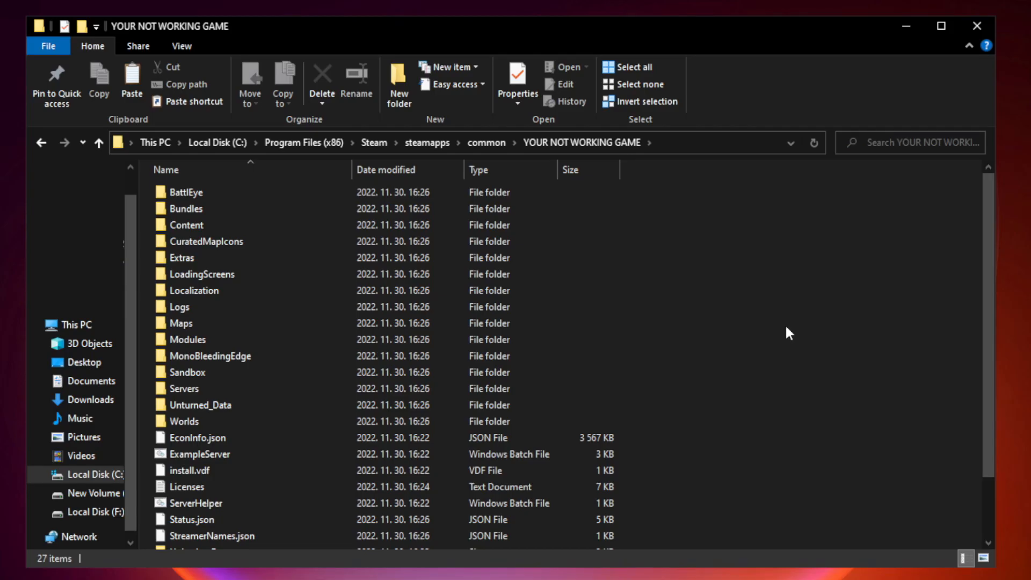
{"action": "scroll", "scroll_direction": "down", "scroll_amount": 3}
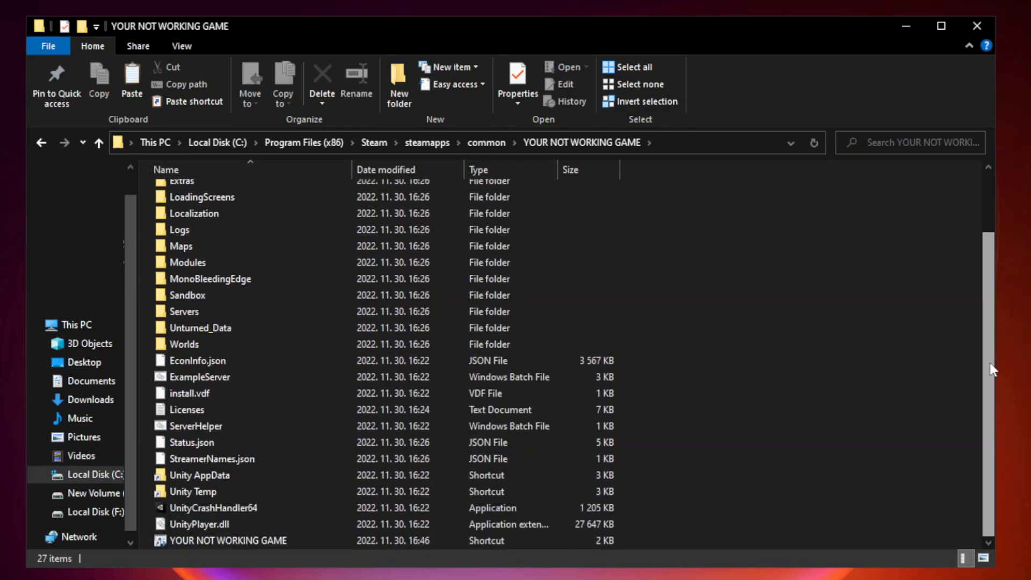
{"action": "left_click", "coordinate": [246, 540]}
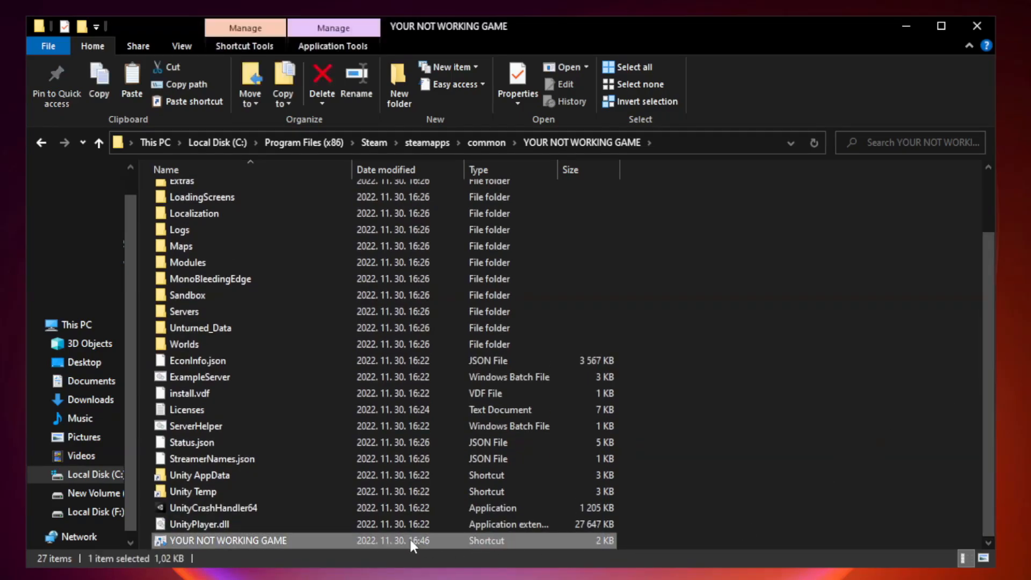
{"action": "mouse_move", "coordinate": [351, 547]}
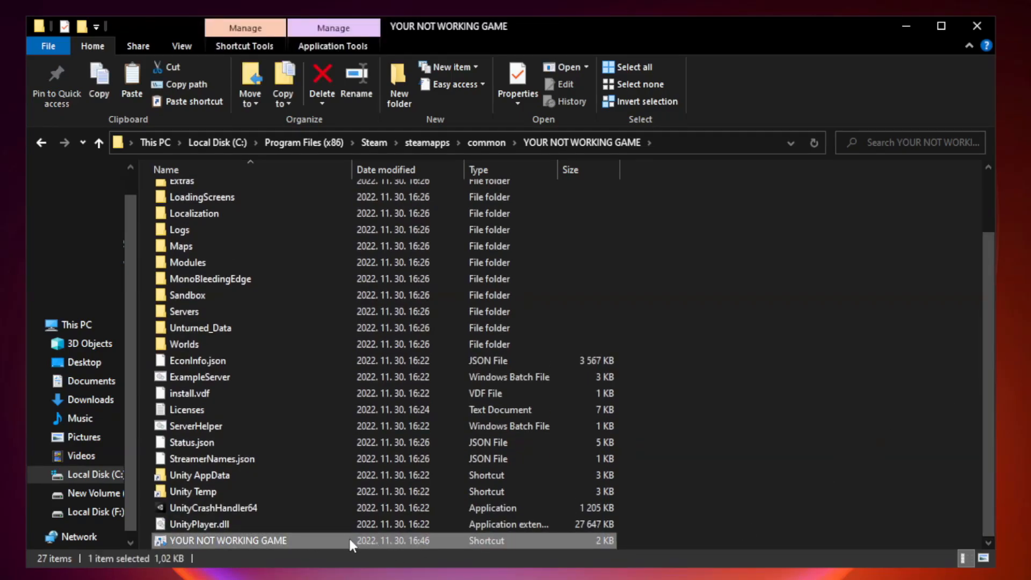
{"action": "right_click", "coordinate": [220, 539]}
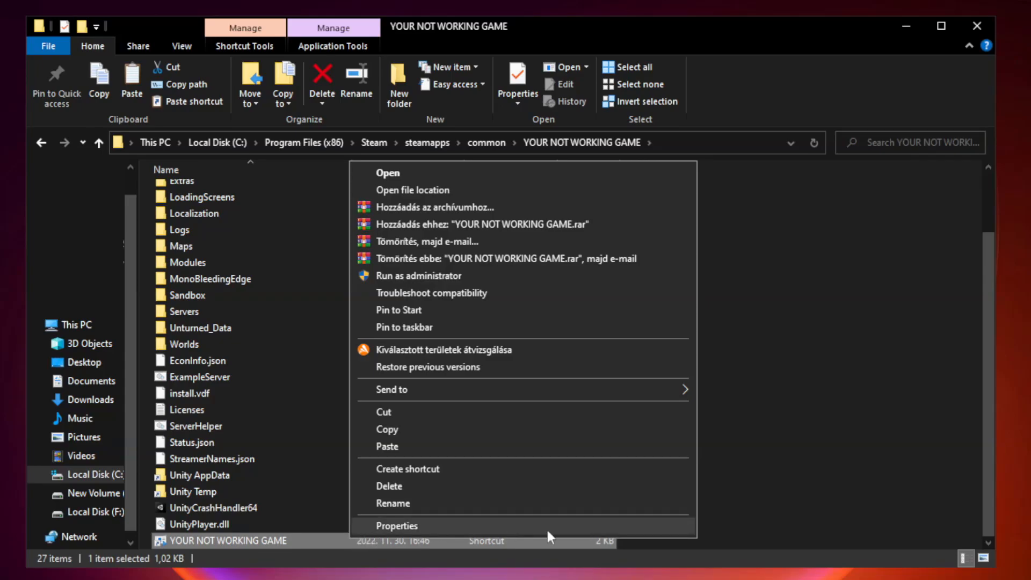
{"action": "left_click", "coordinate": [395, 525]}
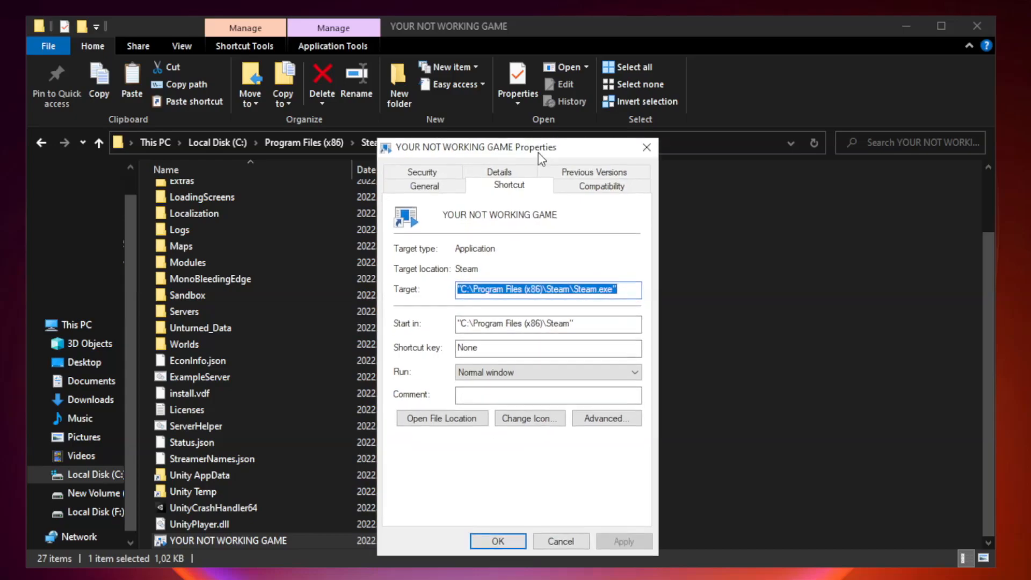
Set Windows 8 compatibility mode, run as administrator, disable fullscreen optimizations, and apply
{"action": "left_click_drag", "start_coordinate": [539, 146], "coordinate": [500, 121]}
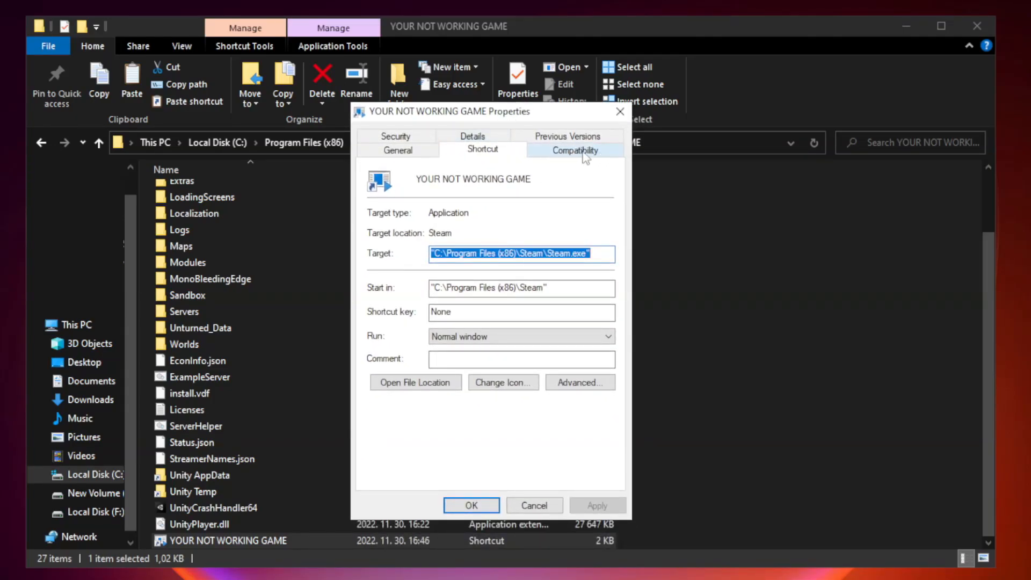
{"action": "left_click", "coordinate": [574, 136]}
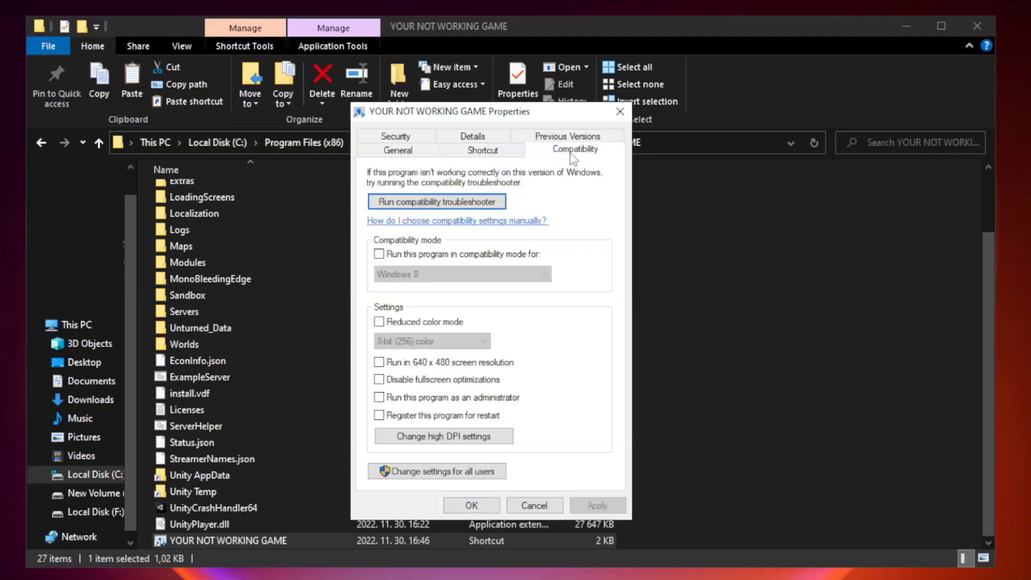
{"action": "mouse_move", "coordinate": [544, 253]}
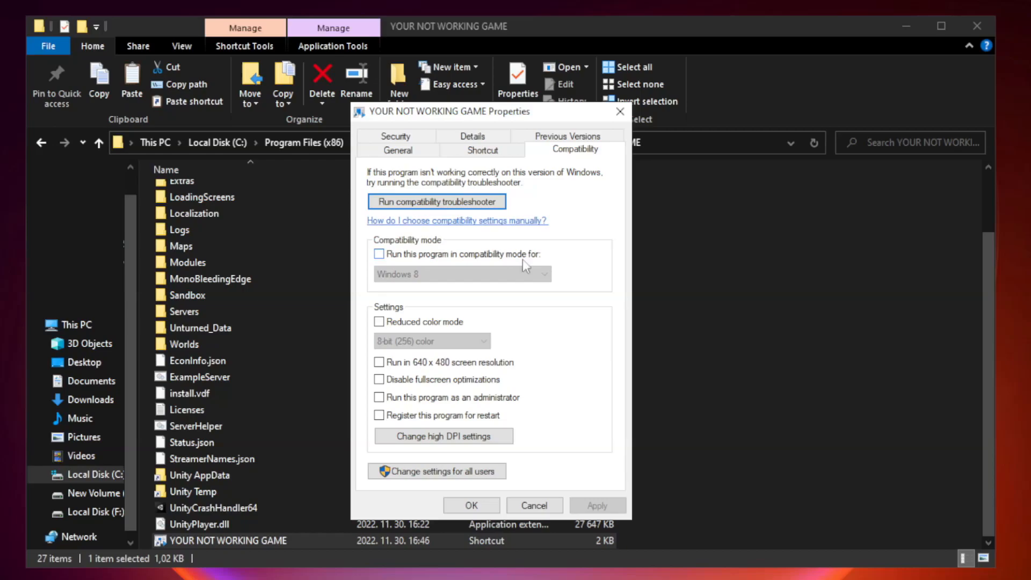
{"action": "left_click", "coordinate": [379, 254]}
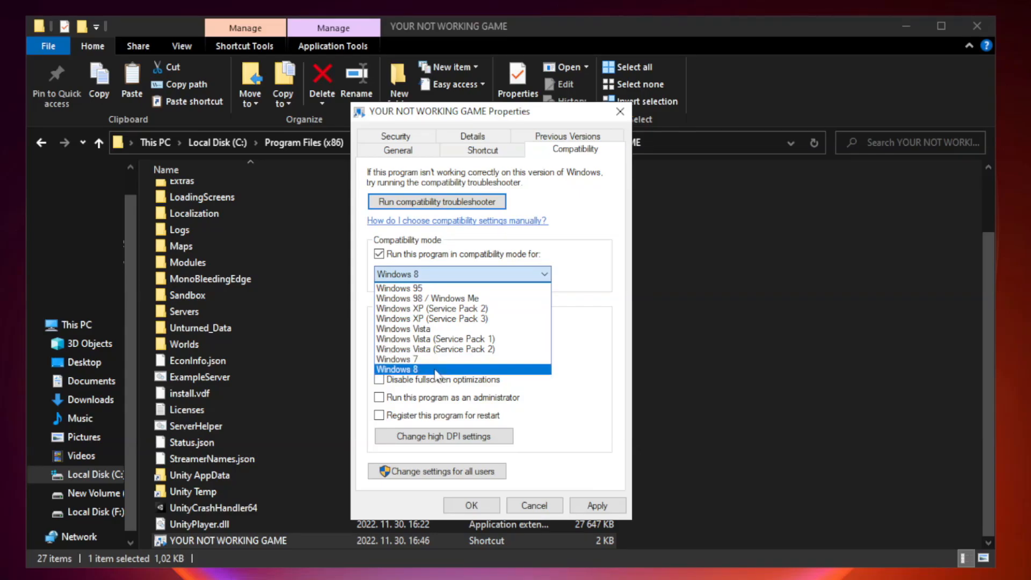
{"action": "left_click", "coordinate": [396, 369]}
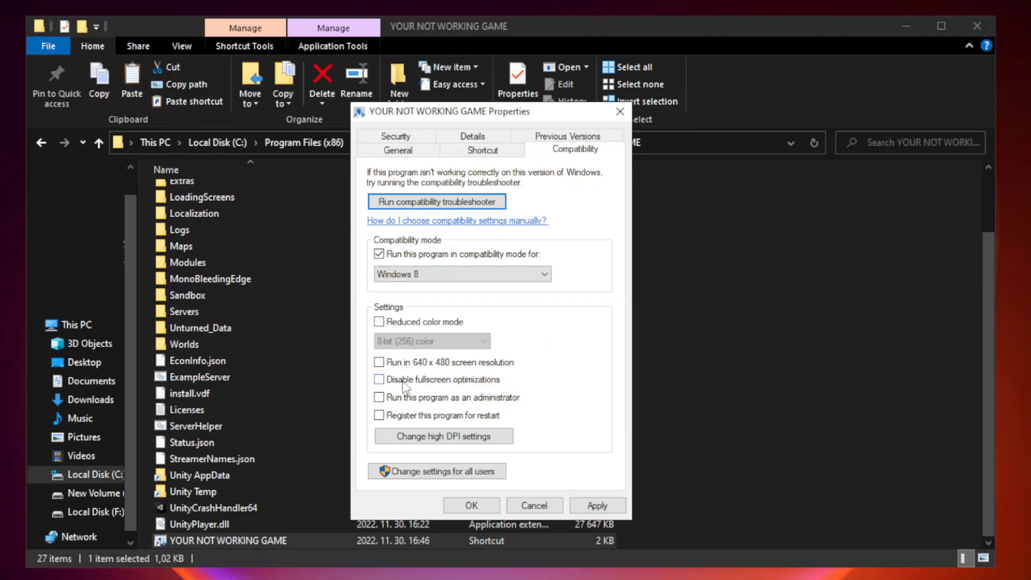
{"action": "left_click", "coordinate": [379, 379]}
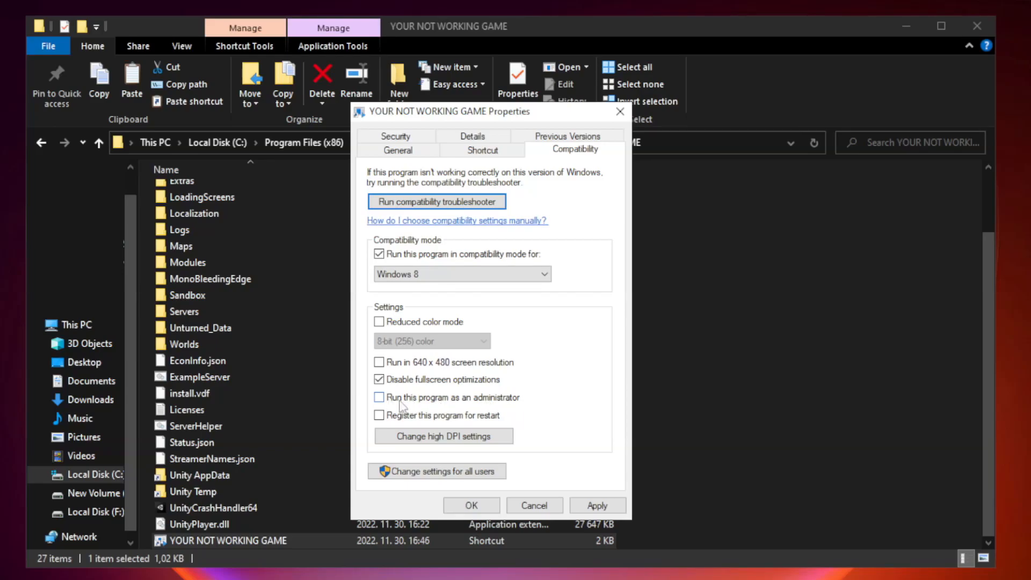
{"action": "left_click", "coordinate": [378, 397]}
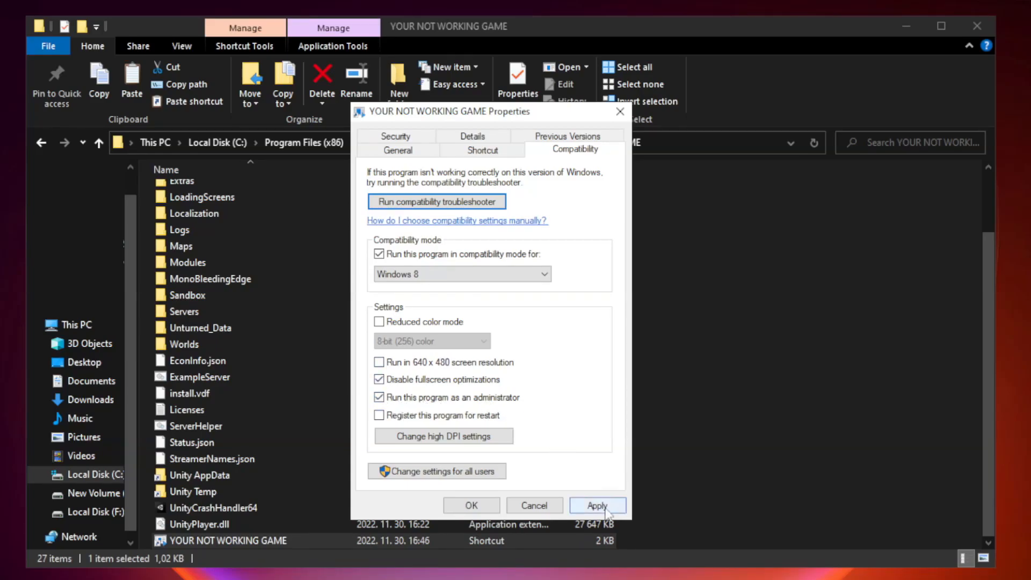
{"action": "left_click", "coordinate": [596, 505]}
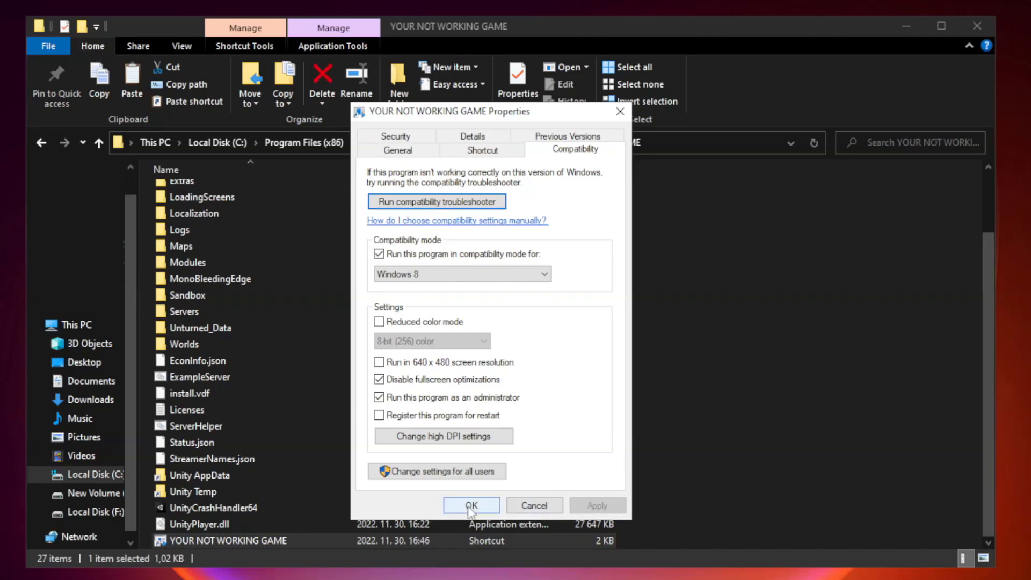
{"action": "left_click", "coordinate": [471, 505]}
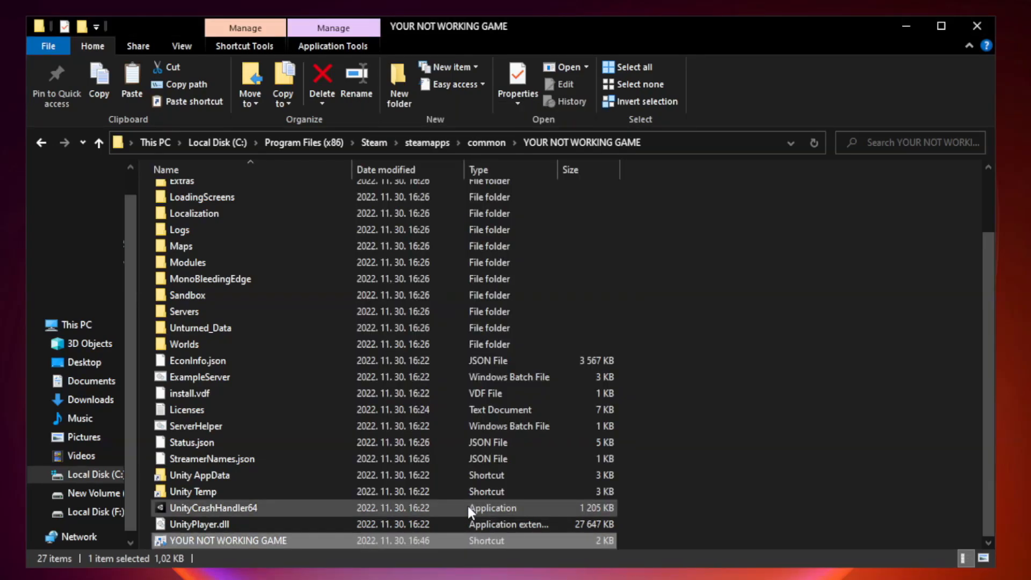
{"action": "mouse_move", "coordinate": [814, 371]}
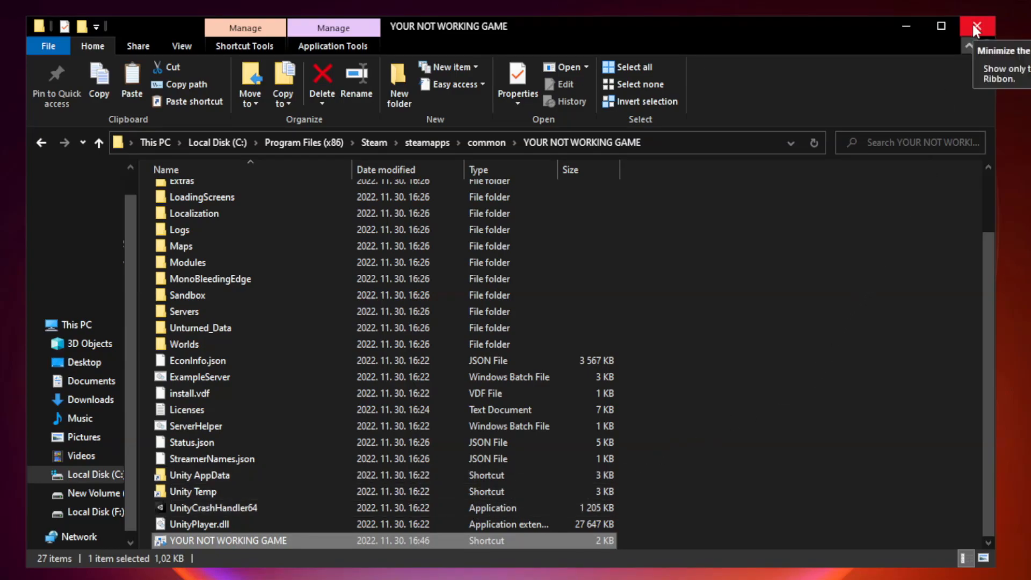
{"action": "mouse_move", "coordinate": [978, 27]}
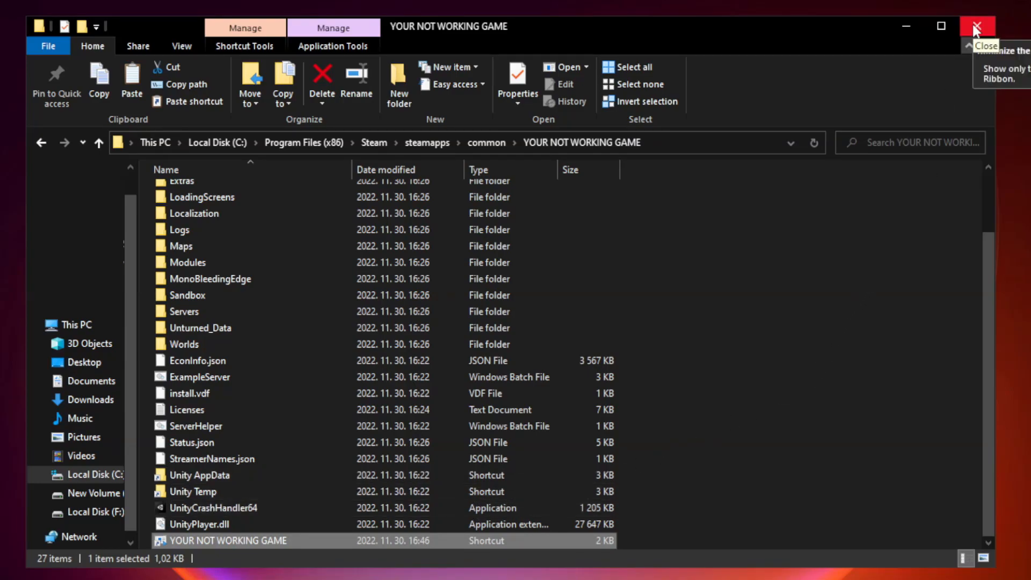
Close the game folder window and bring up Task Manager from the Start button's right-click menu
{"action": "left_click", "coordinate": [976, 26]}
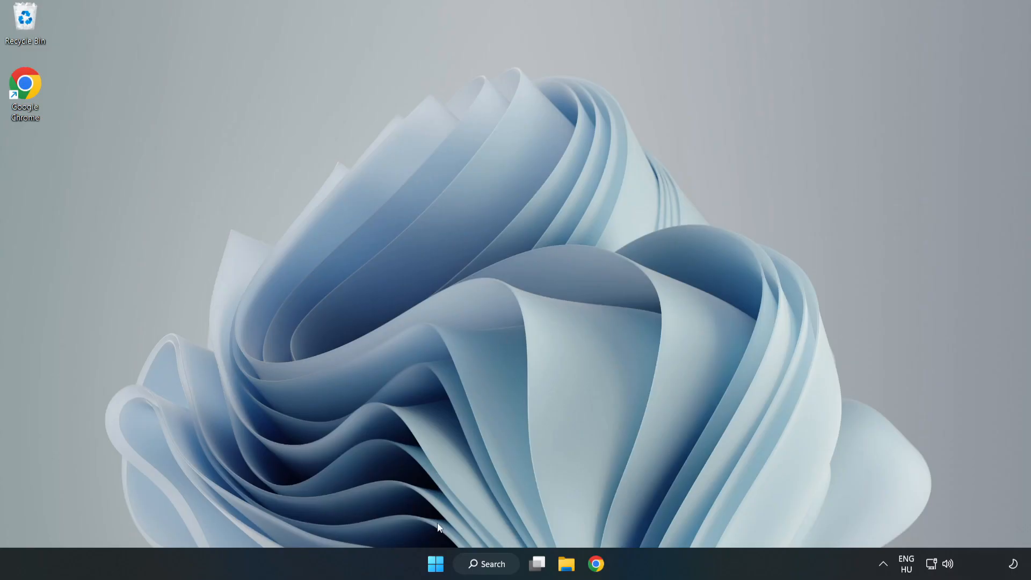
{"action": "mouse_move", "coordinate": [435, 563]}
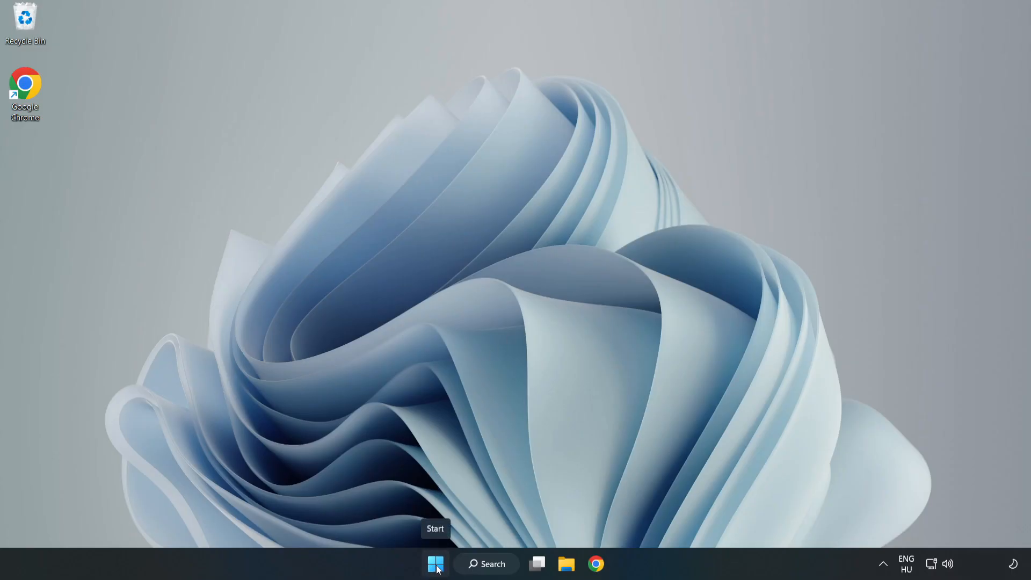
{"action": "right_click", "coordinate": [436, 564]}
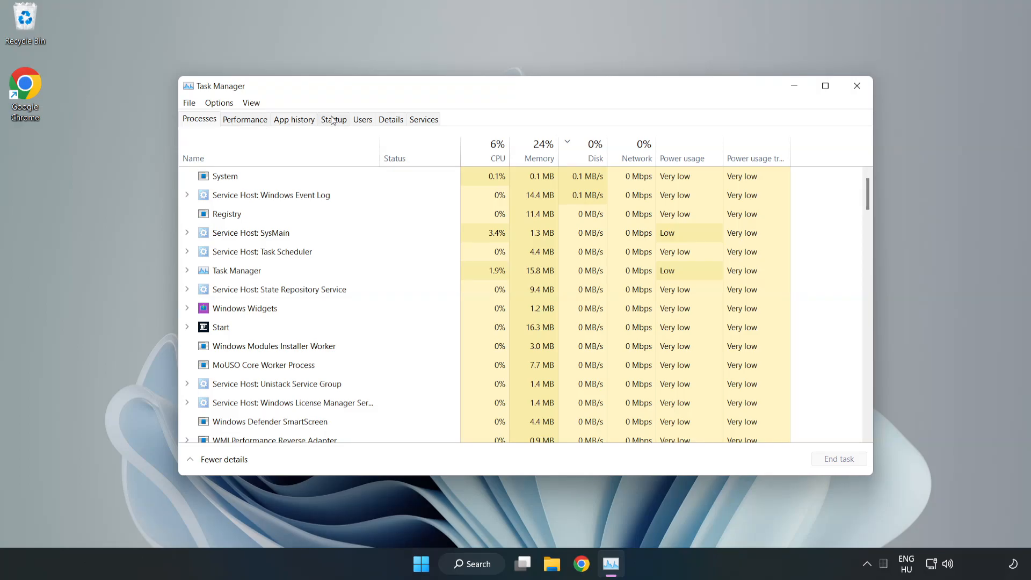
Disable Cortana, Edge, Teams and Phone Link as startup apps, then close Task Manager
{"action": "left_click", "coordinate": [333, 119]}
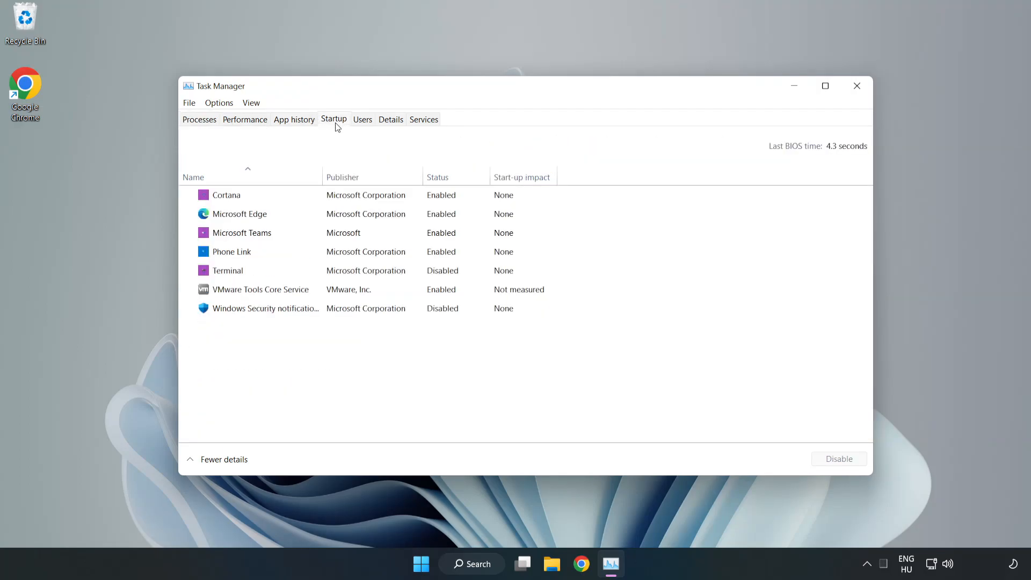
{"action": "left_click", "coordinate": [226, 194]}
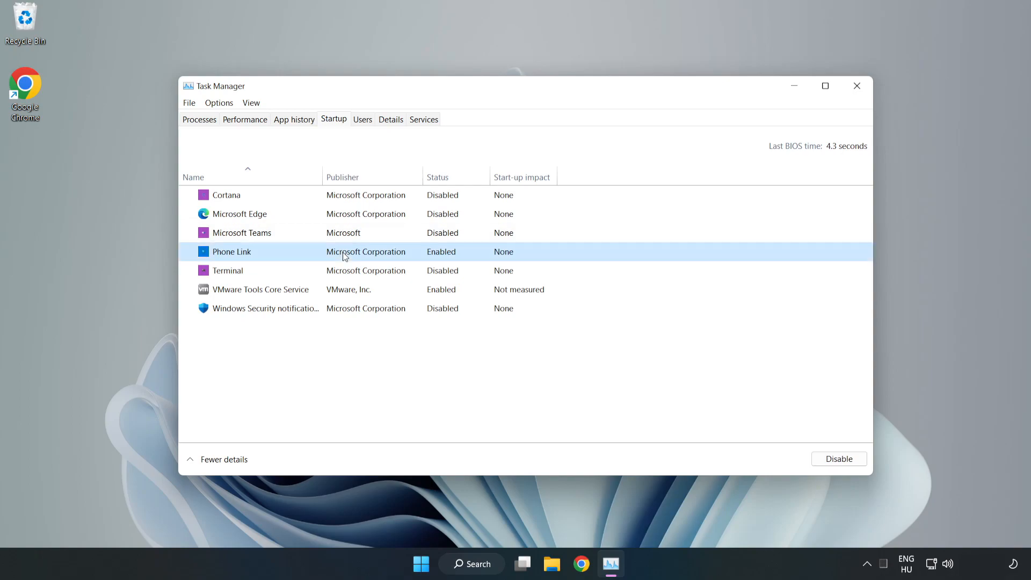
{"action": "left_click", "coordinate": [838, 458]}
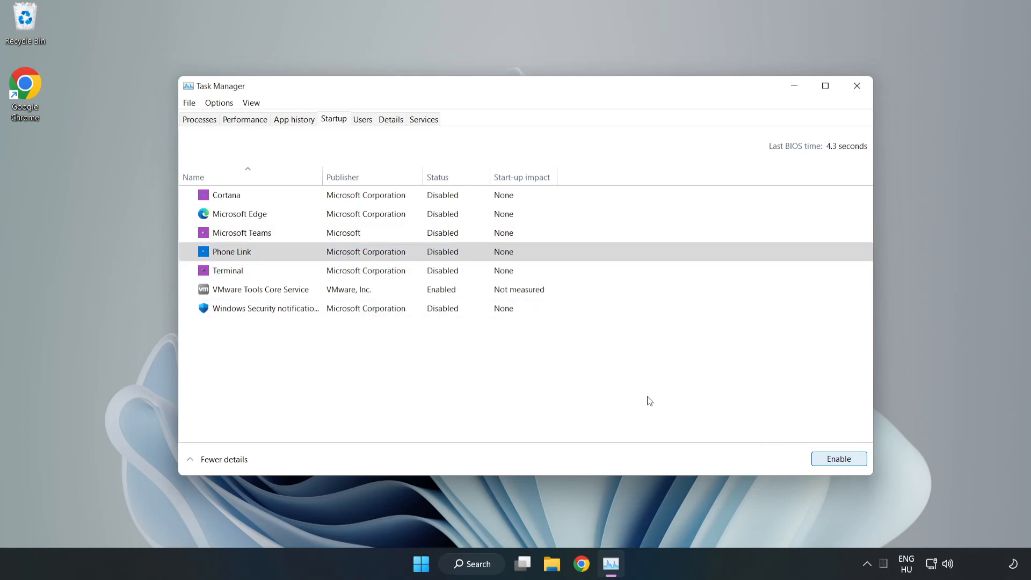
{"action": "mouse_move", "coordinate": [821, 111]}
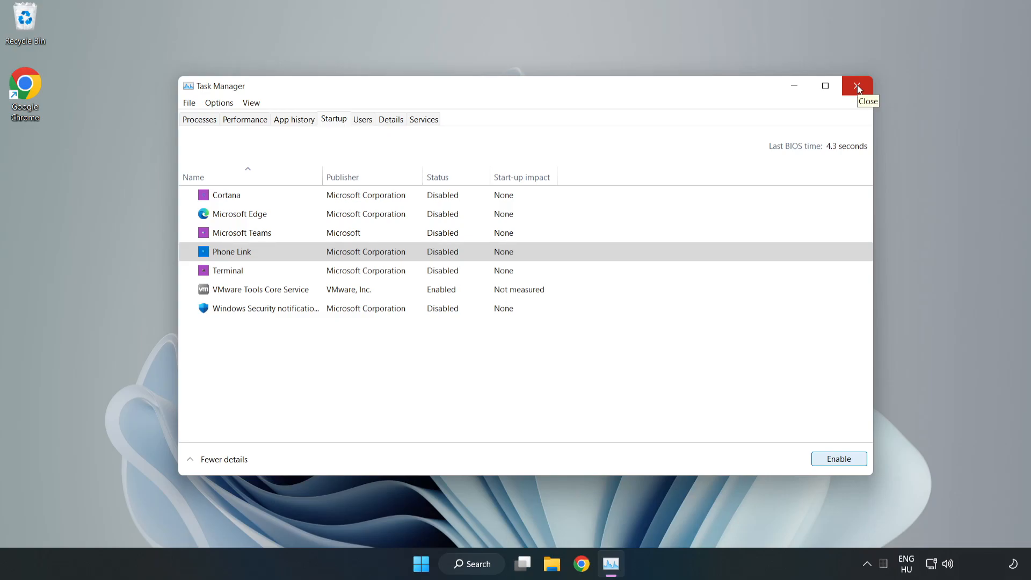
{"action": "left_click", "coordinate": [857, 86]}
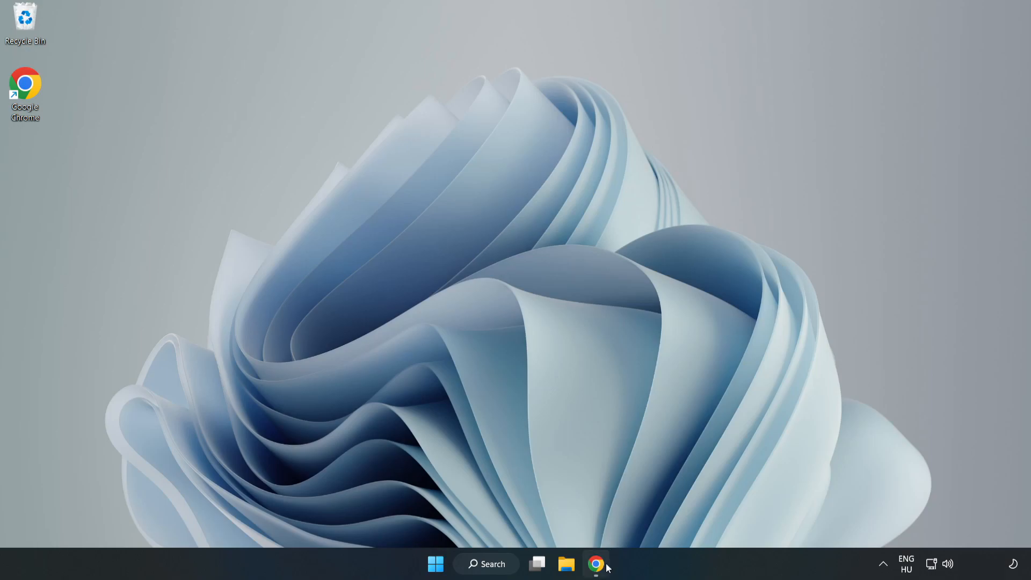
Download dxwebsetup.exe from the DirectX End-User Runtime Web Installer page in Chrome
{"action": "left_click", "coordinate": [596, 564]}
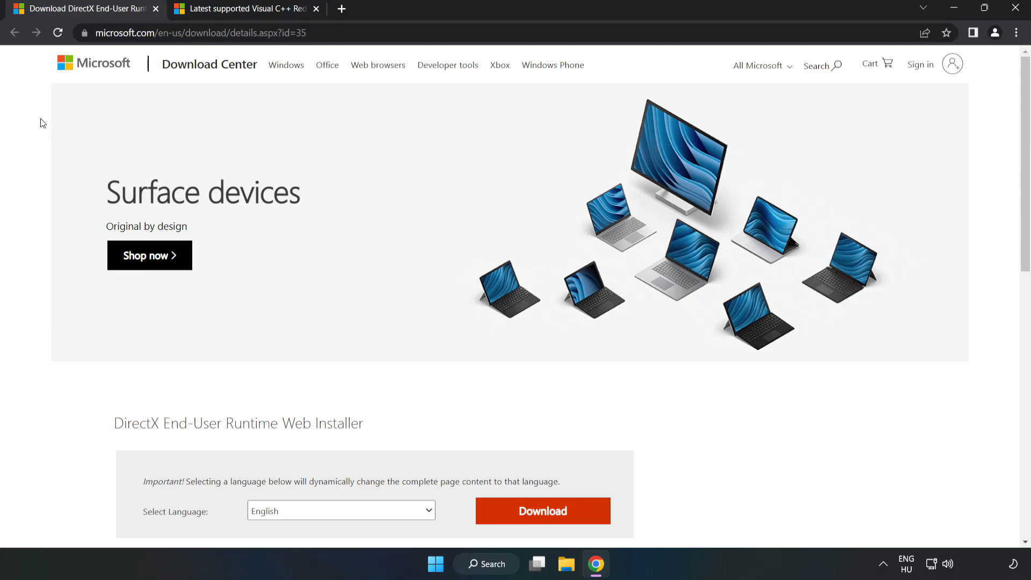
{"action": "scroll", "scroll_direction": "down", "scroll_amount": 3}
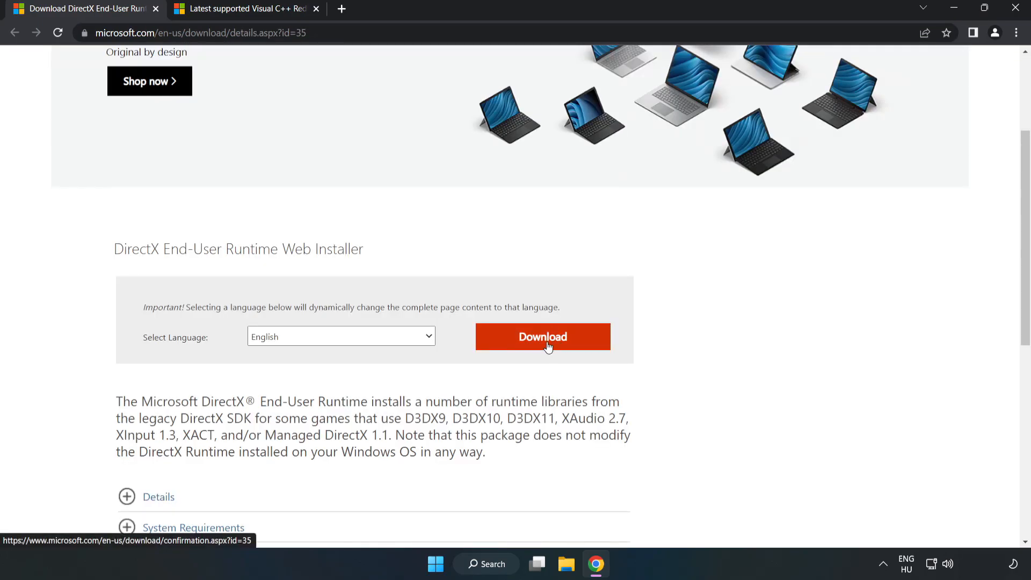
{"action": "left_click", "coordinate": [542, 337]}
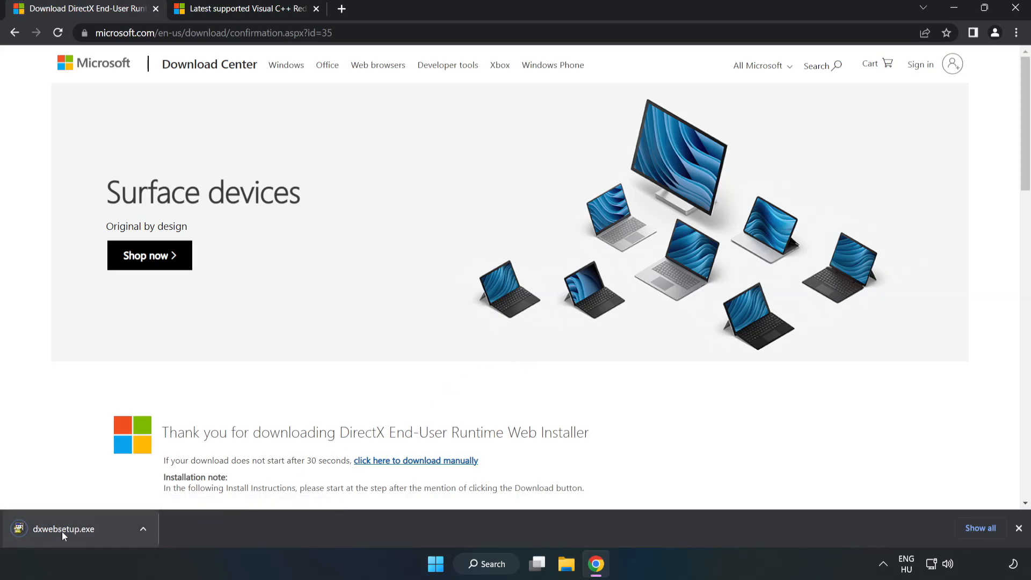
{"action": "left_click", "coordinate": [64, 528]}
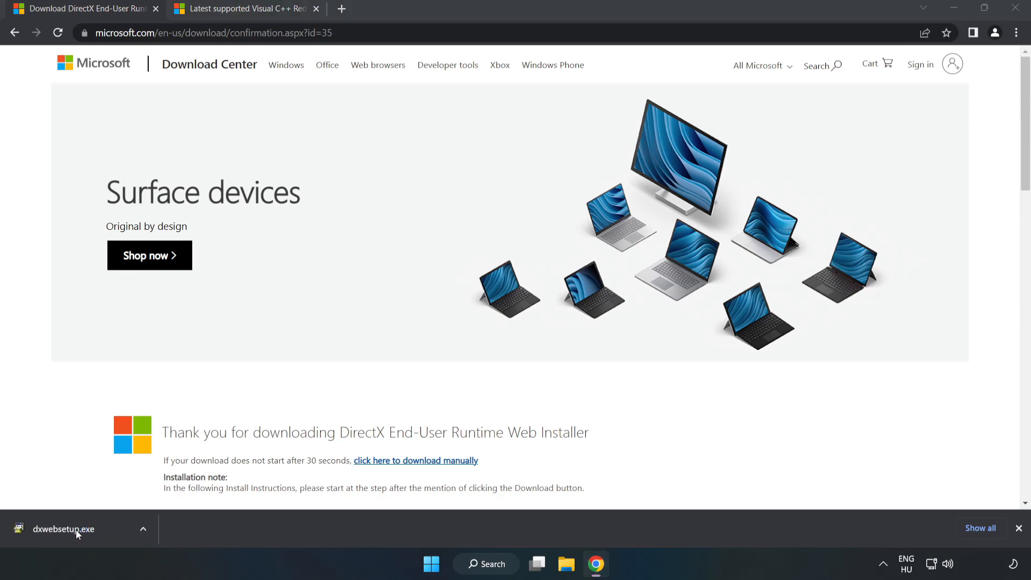
Run dxwebsetup.exe, accepting the license and skipping the Bing Bar, then close the page
{"action": "double_click", "coordinate": [63, 529]}
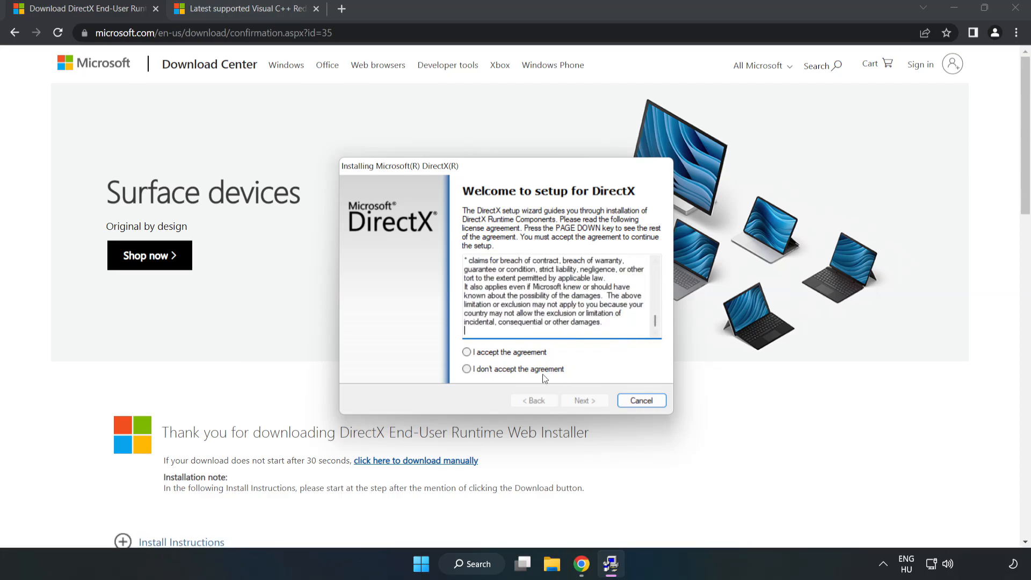
{"action": "left_click", "coordinate": [466, 352]}
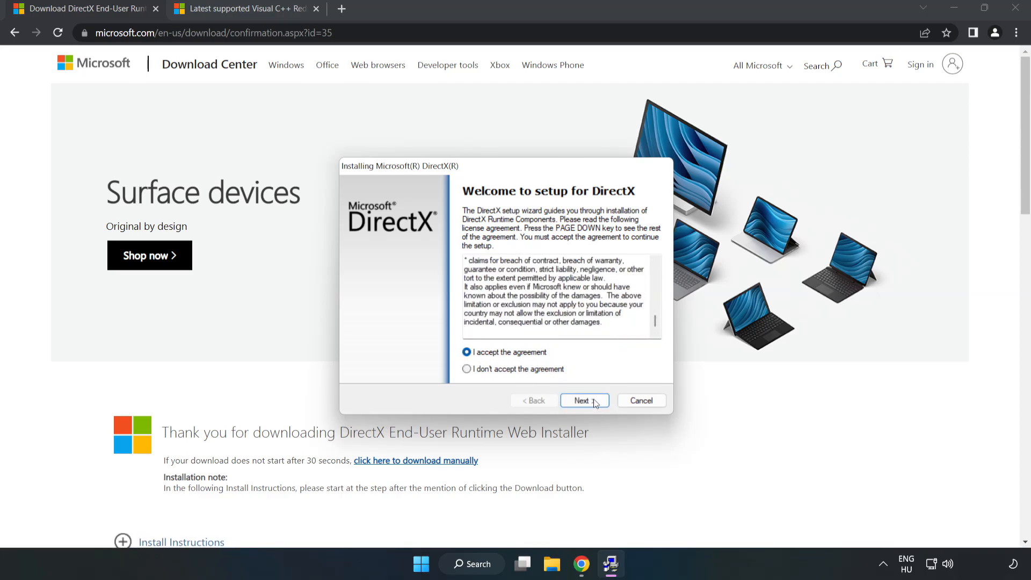
{"action": "left_click", "coordinate": [584, 401]}
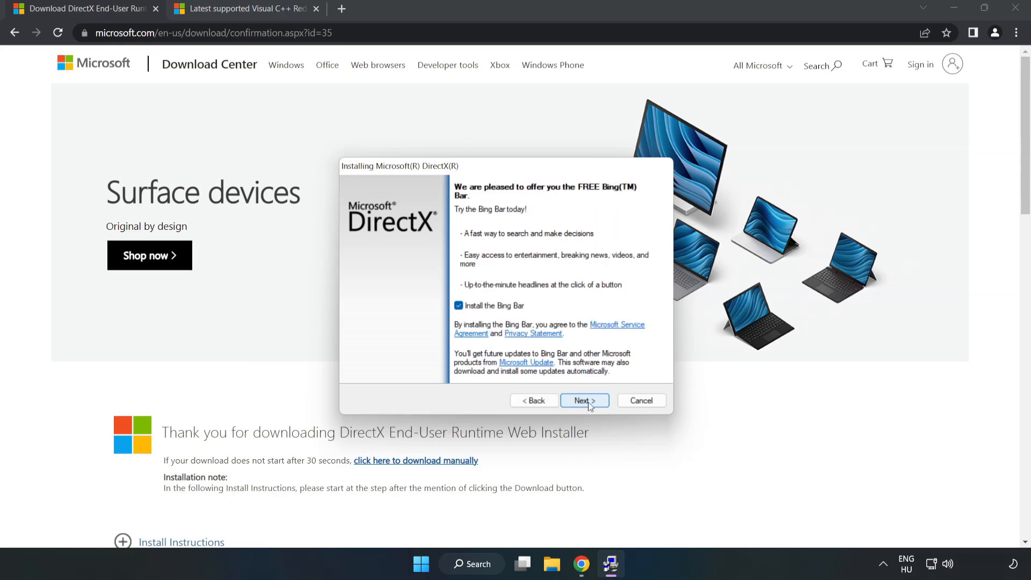
{"action": "left_click", "coordinate": [459, 305]}
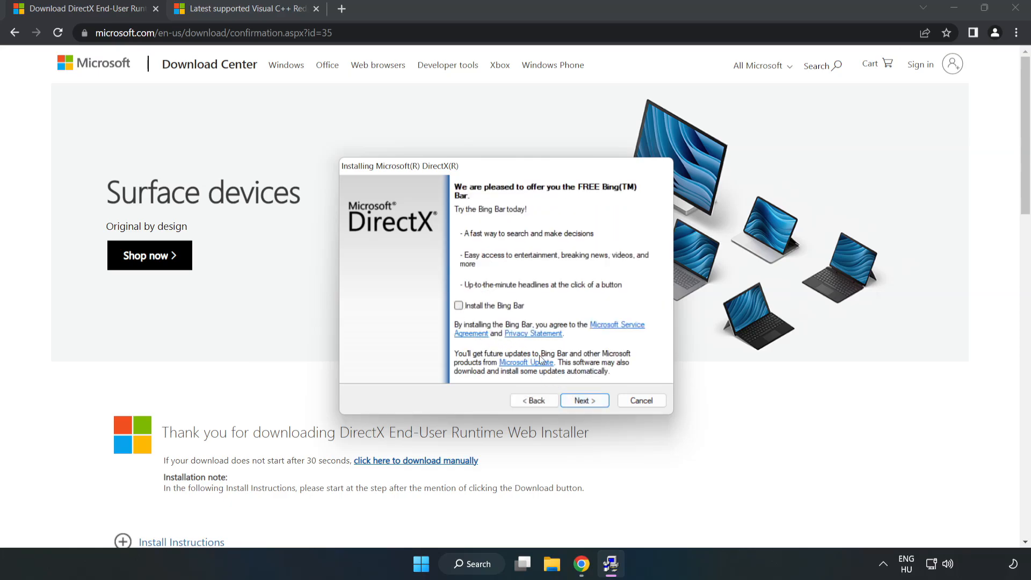
{"action": "left_click", "coordinate": [583, 401]}
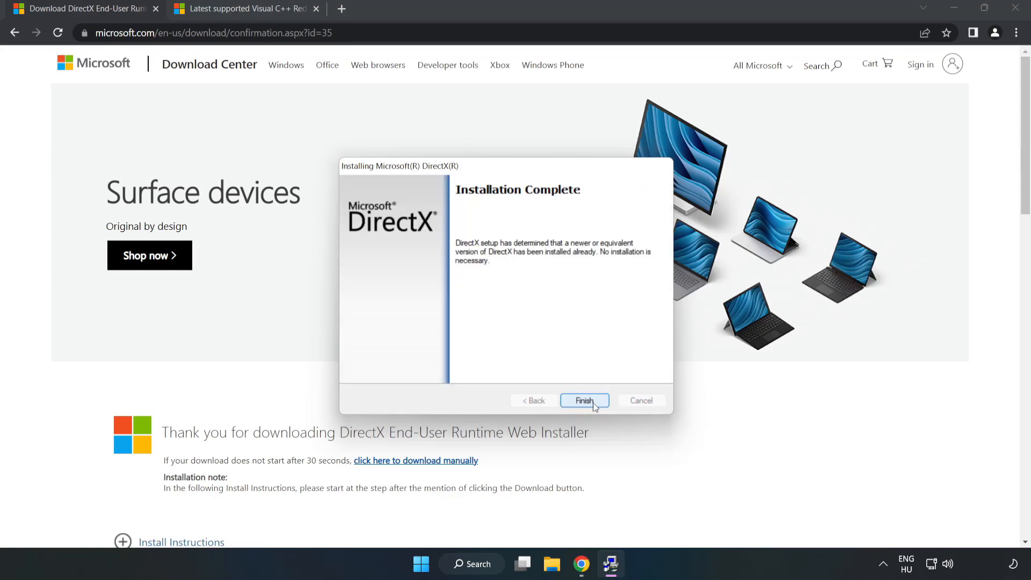
{"action": "left_click", "coordinate": [584, 401]}
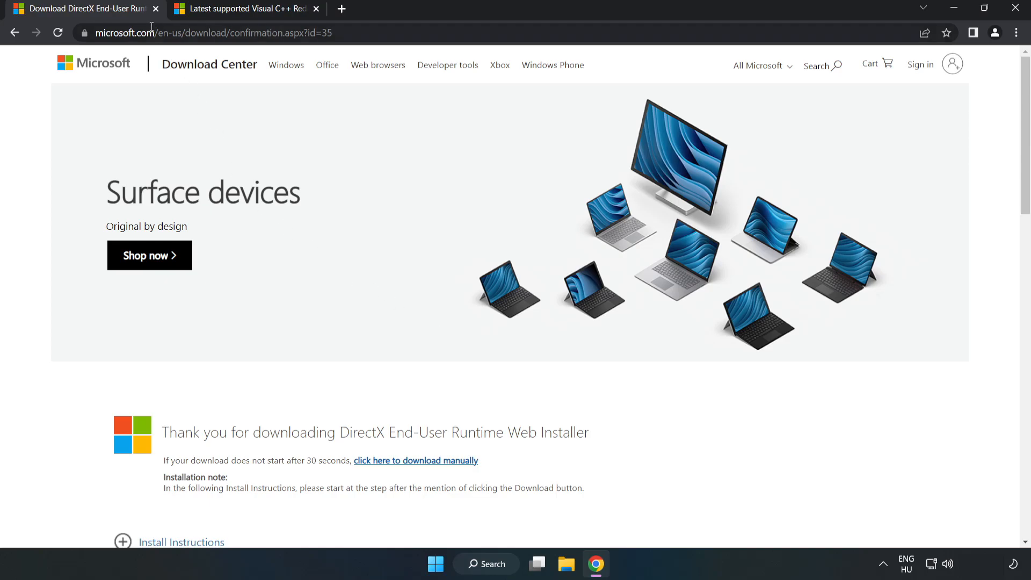
{"action": "left_click", "coordinate": [156, 9]}
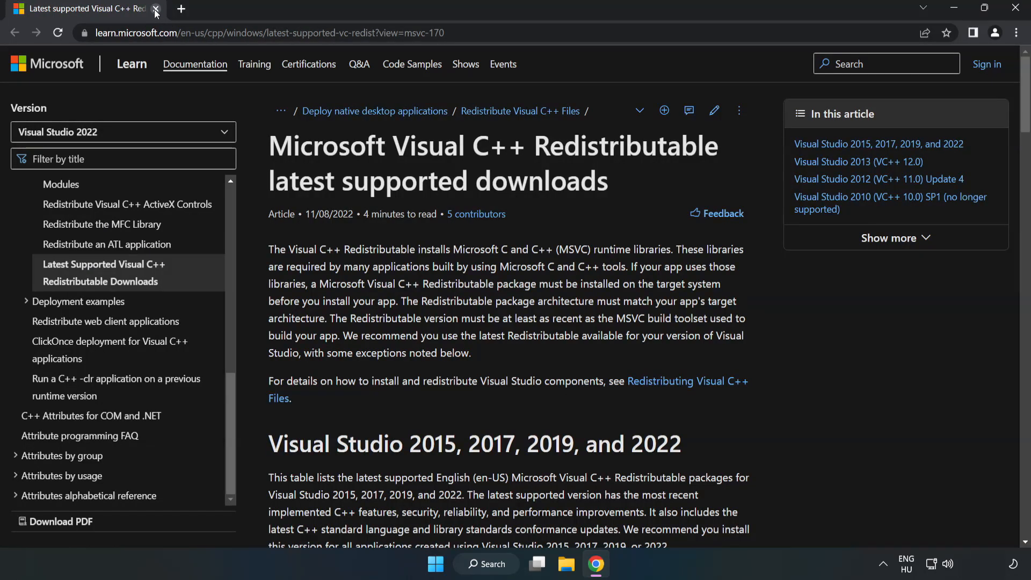
Download the ARM64, x86 and x64 vc_redist installers from the Visual Studio 2015–2022 table
{"action": "left_click", "coordinate": [263, 32]}
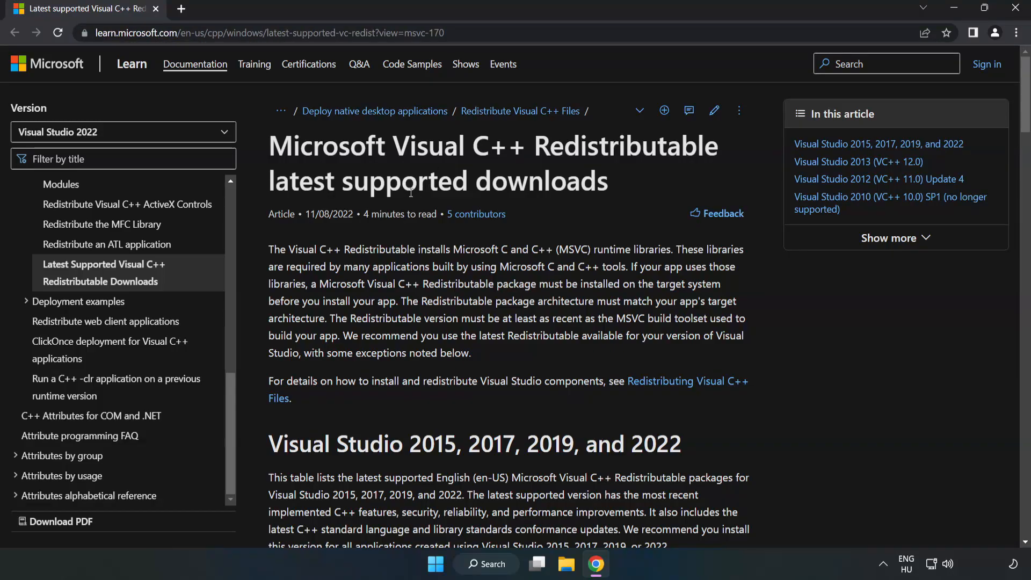
{"action": "scroll", "scroll_direction": "down", "scroll_amount": 3}
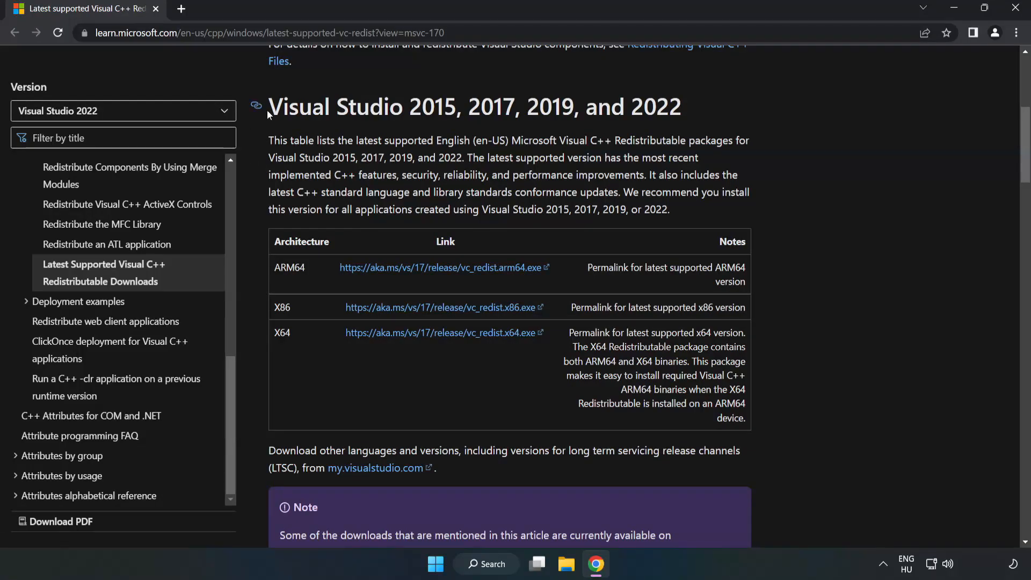
{"action": "mouse_move", "coordinate": [651, 132]}
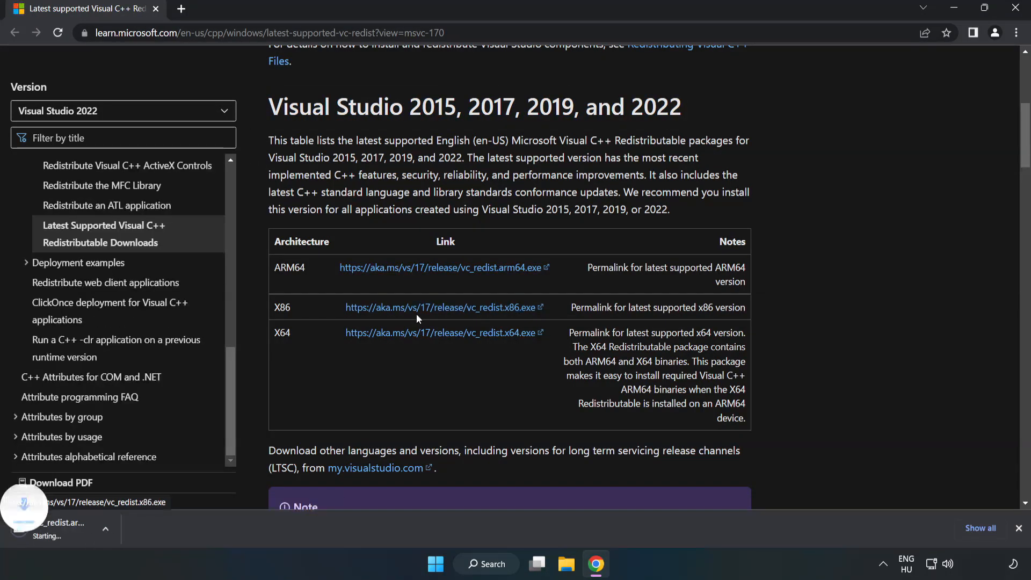
{"action": "left_click", "coordinate": [439, 332]}
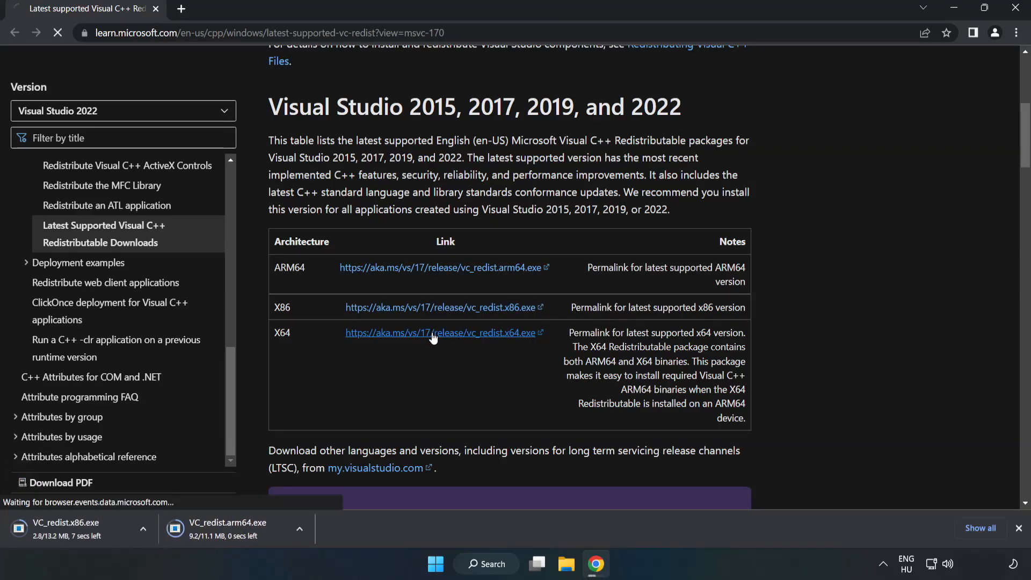
{"action": "left_click", "coordinate": [443, 332]}
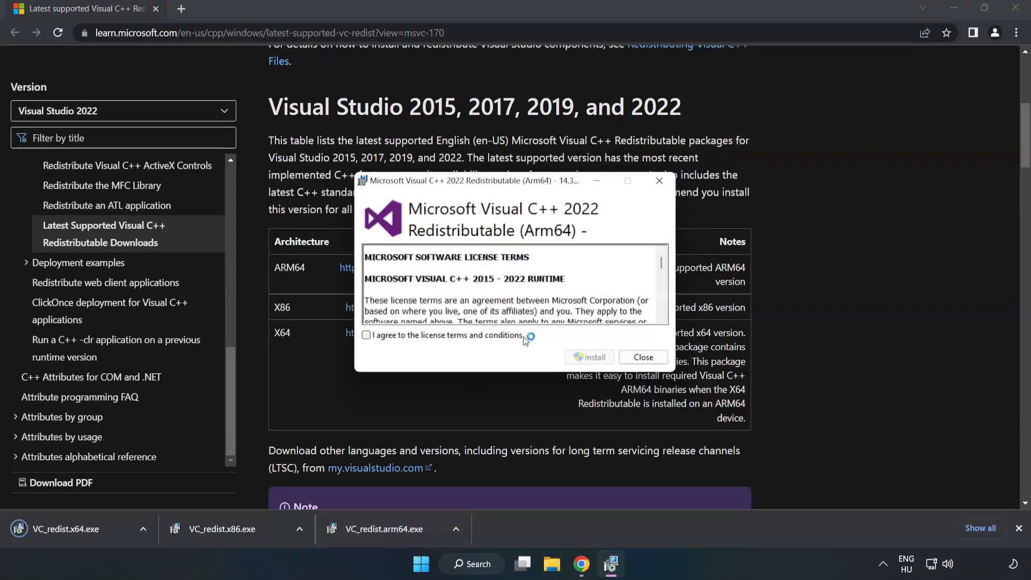
Agree to the ARM64 license terms, attempt installation, and close the unsupported-processor failure screen
{"action": "scroll", "scroll_direction": "down", "scroll_amount": 3}
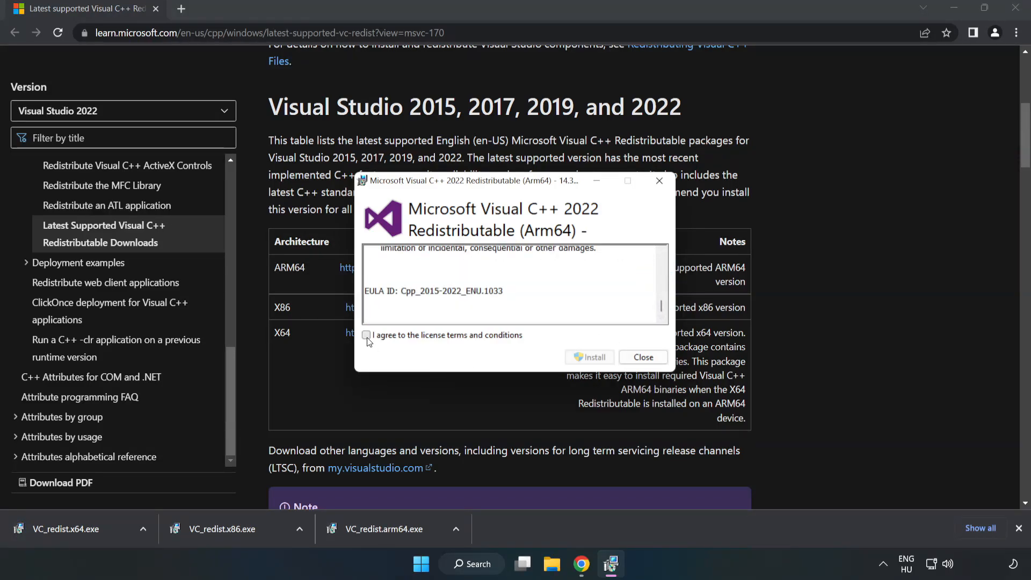
{"action": "left_click", "coordinate": [367, 334]}
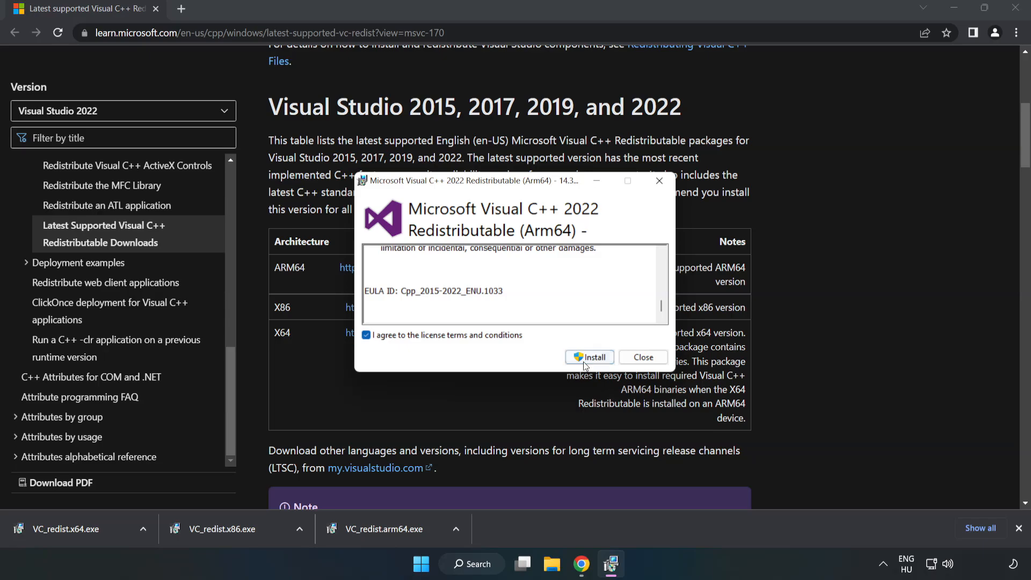
{"action": "left_click", "coordinate": [589, 357]}
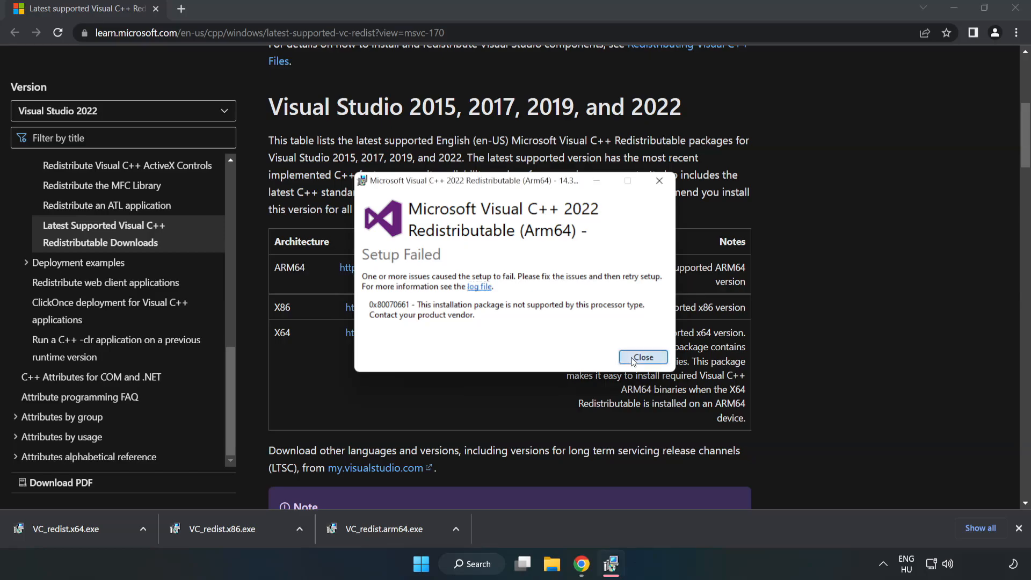
{"action": "left_click", "coordinate": [643, 358]}
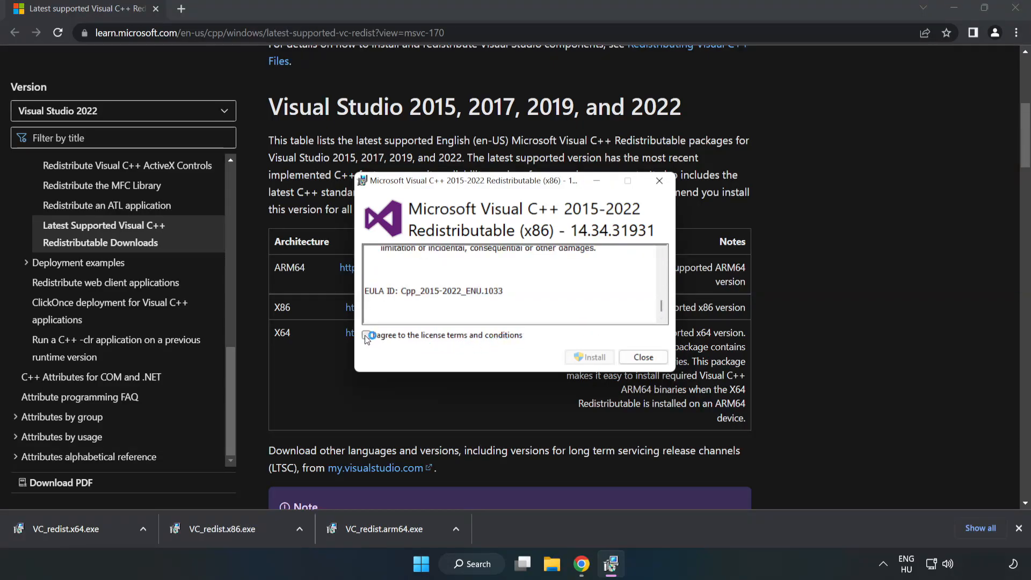
Install the x86 and x64 redistributables, closing each after Setup Successful
{"action": "left_click", "coordinate": [589, 357]}
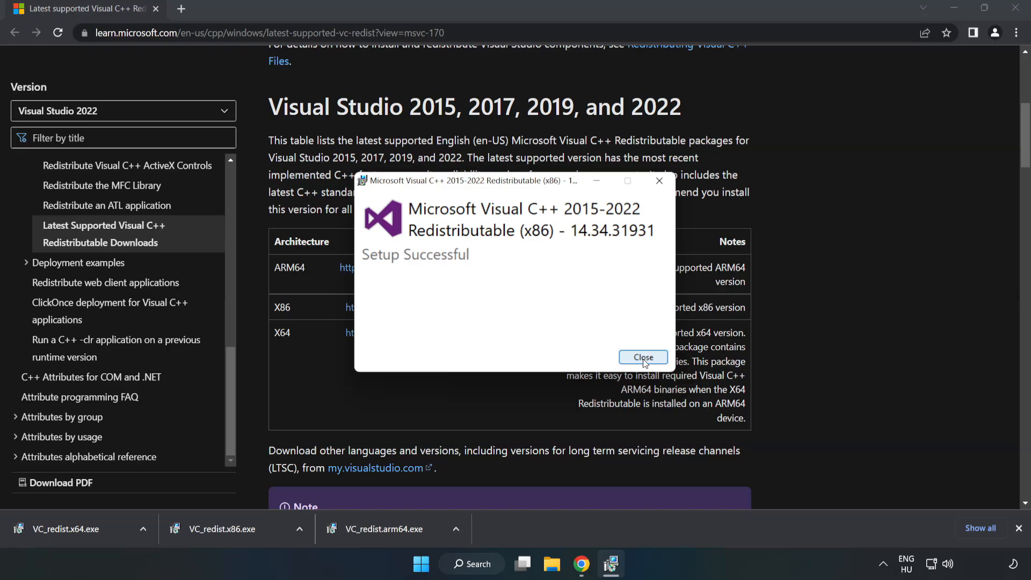
{"action": "left_click", "coordinate": [642, 357]}
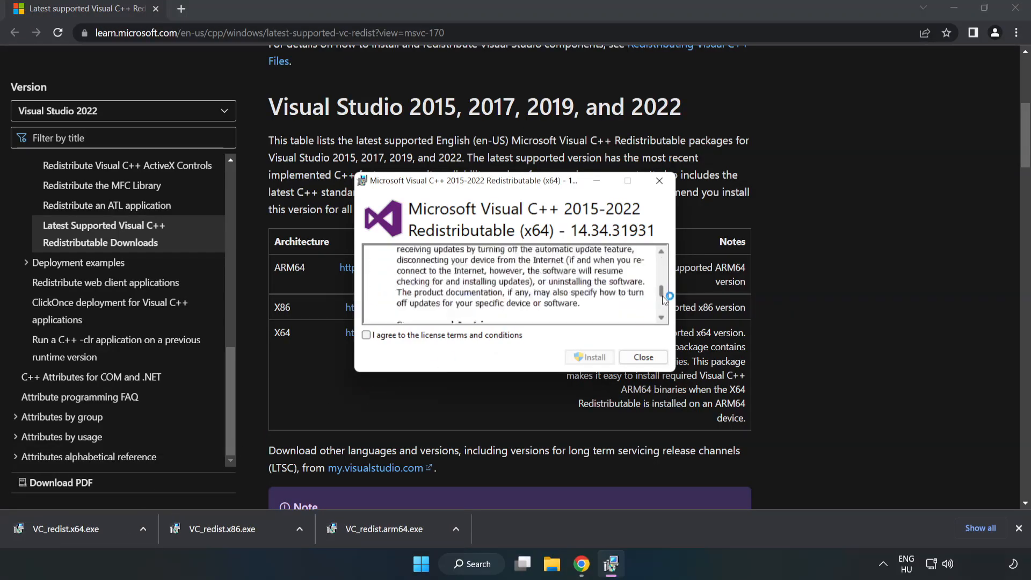
{"action": "left_click", "coordinate": [367, 335]}
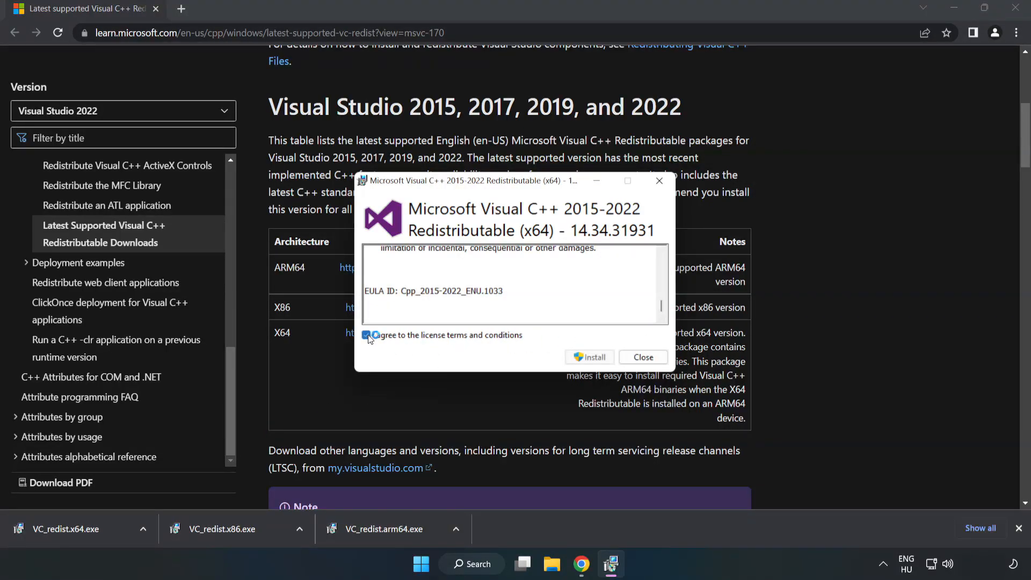
{"action": "left_click", "coordinate": [589, 357]}
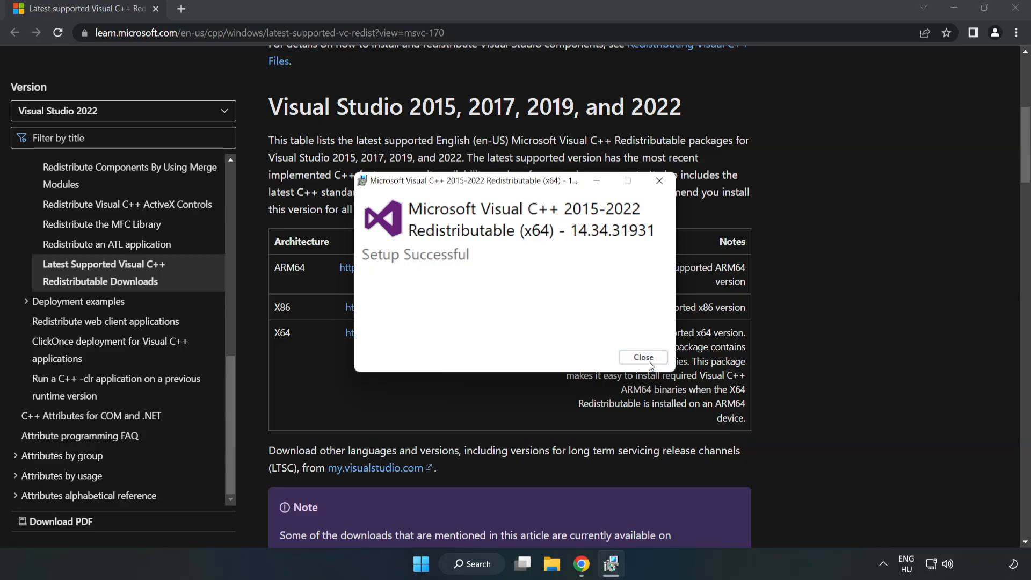
{"action": "left_click", "coordinate": [643, 357]}
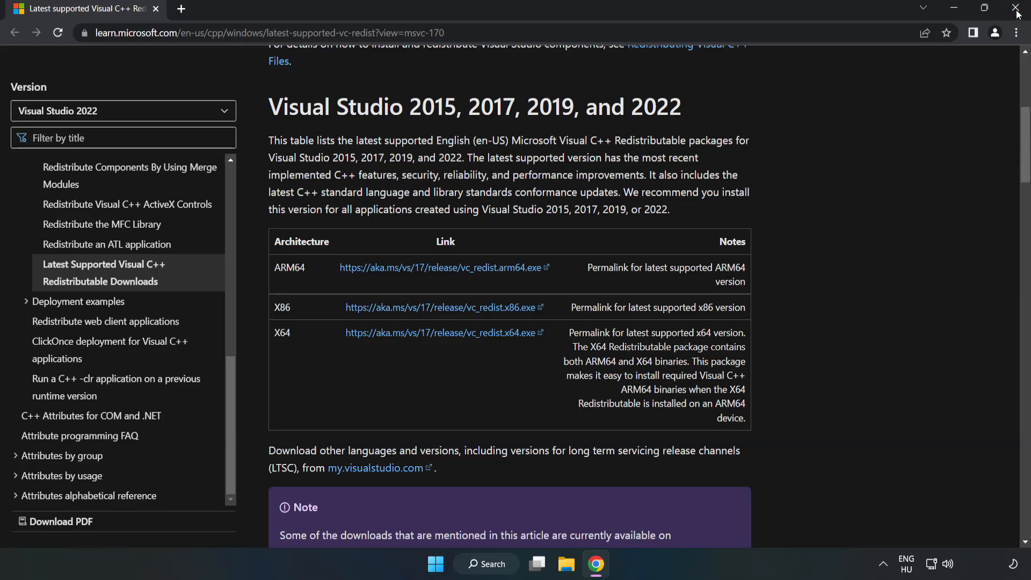
Close Chrome and search 'cmd' to launch Command Prompt
{"action": "left_click", "coordinate": [1016, 10]}
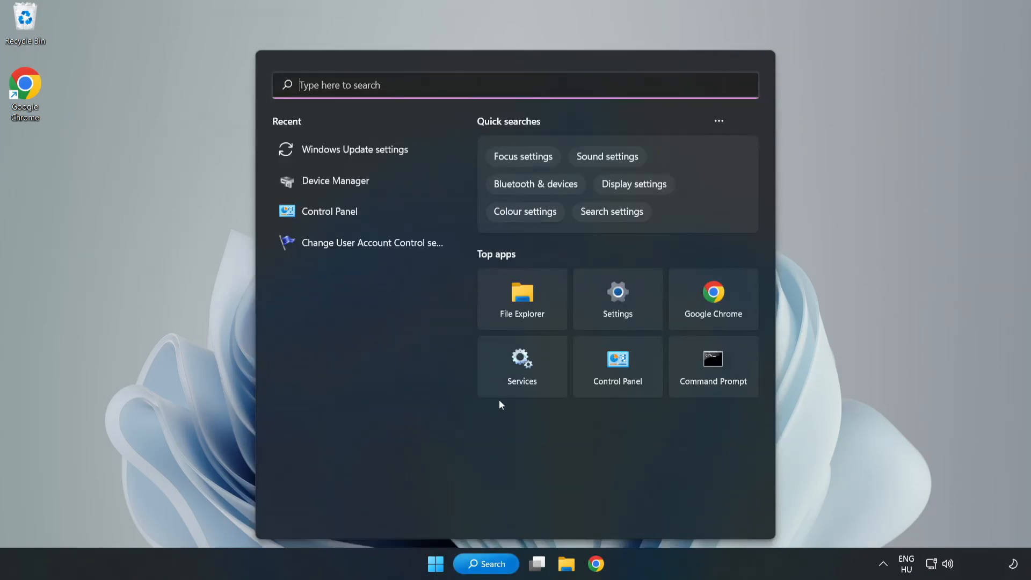
{"action": "type", "text": "c"}
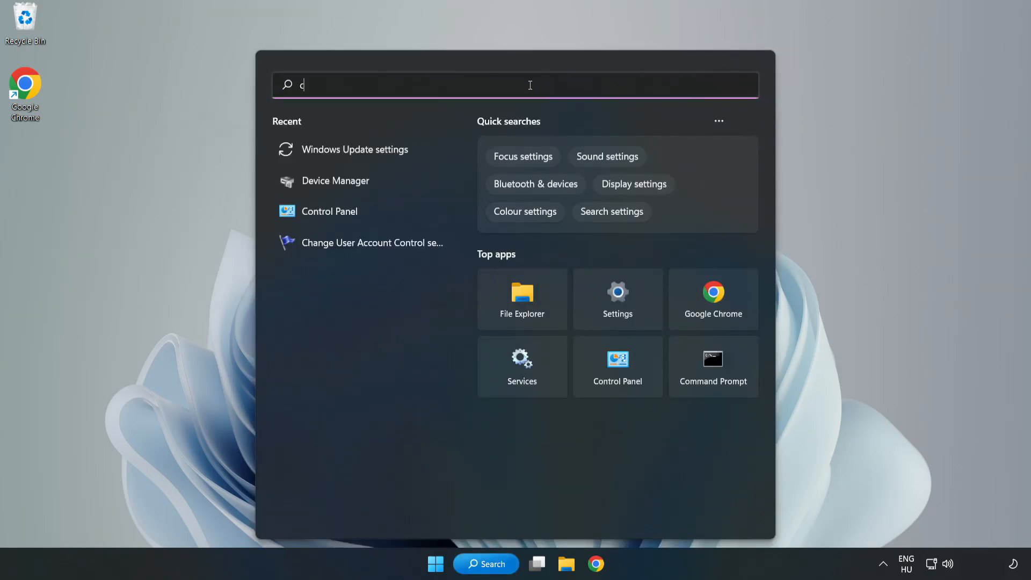
{"action": "type", "text": "md"}
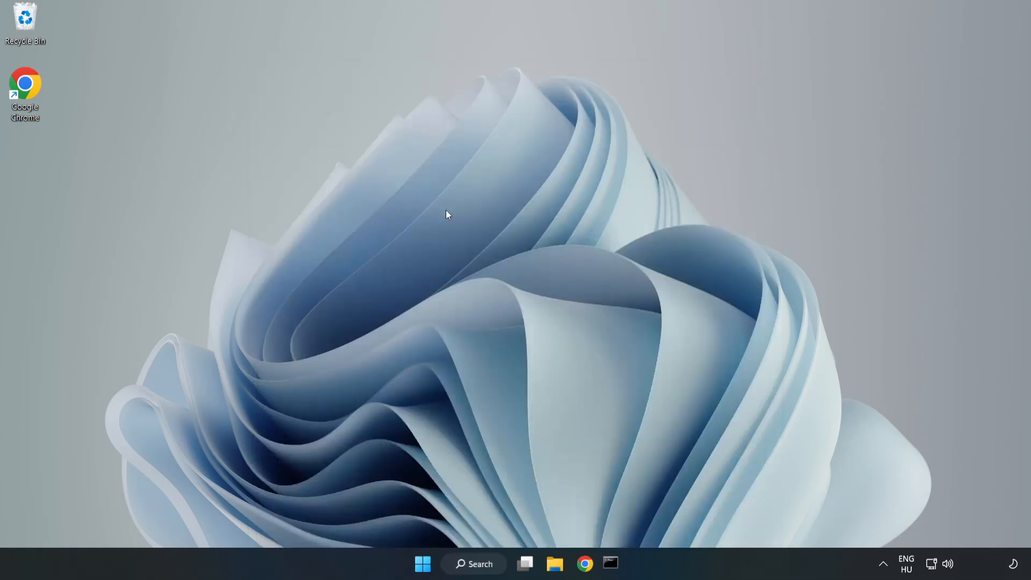
Run sfc /scannow in the administrator Command Prompt, then close it when finished
{"action": "left_click", "coordinate": [609, 563]}
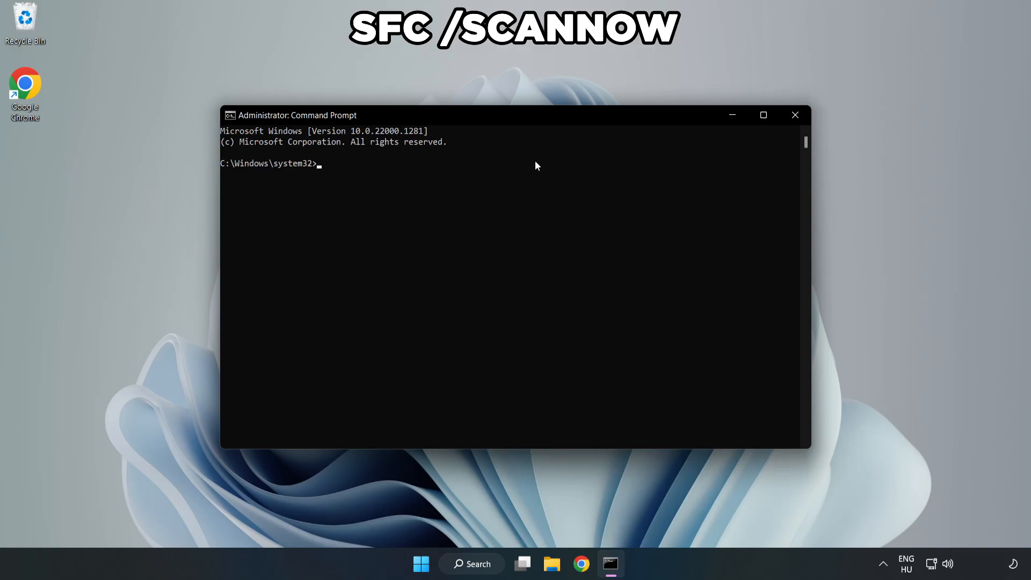
{"action": "type", "text": "sfc /"}
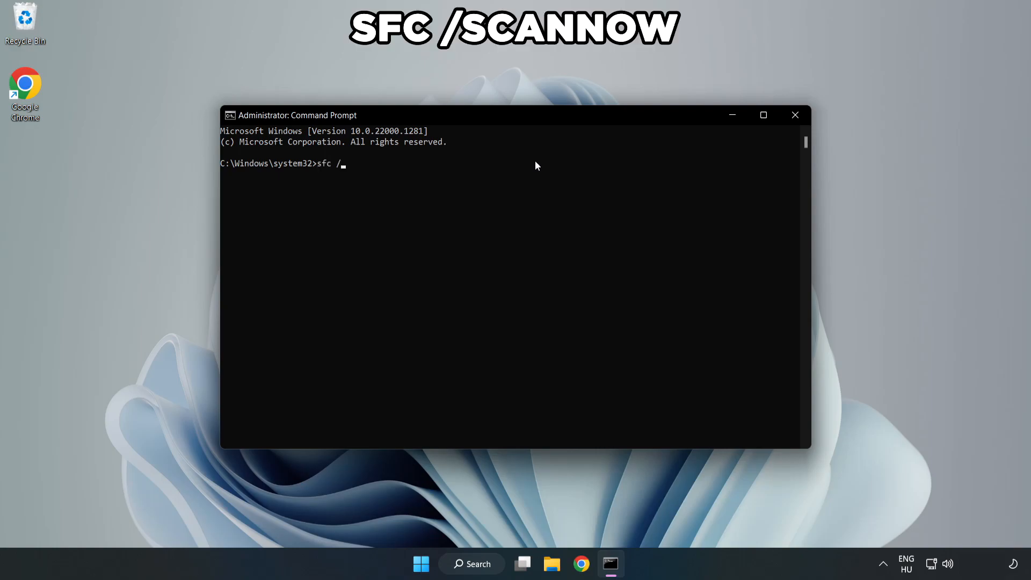
{"action": "type", "text": "scannow"}
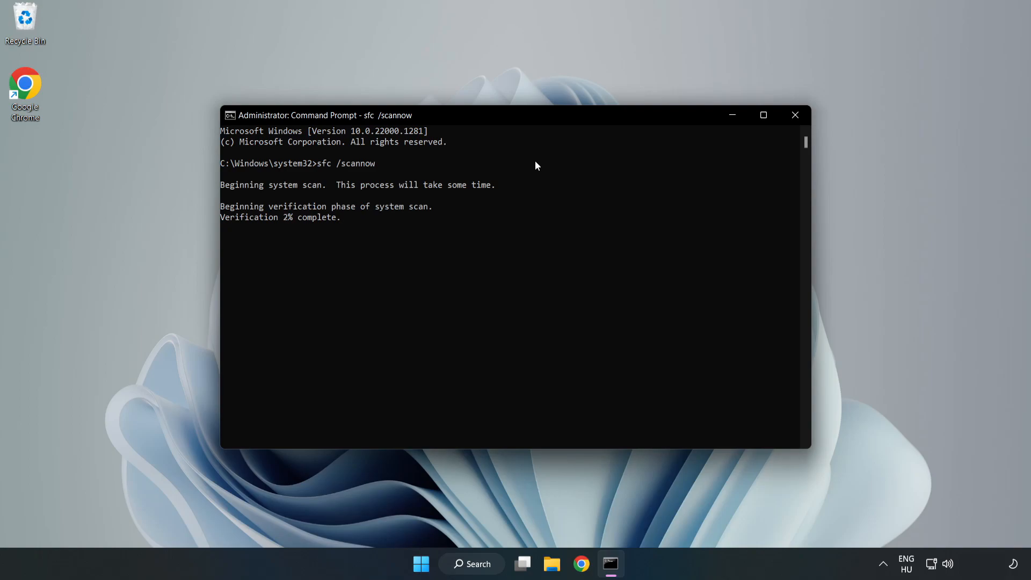
{"action": "mouse_move", "coordinate": [512, 213]}
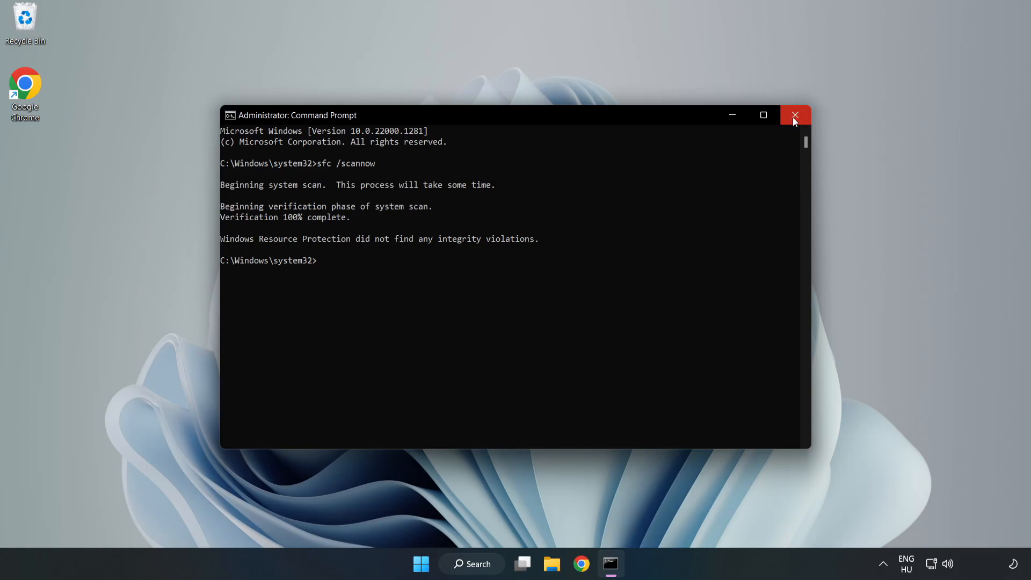
{"action": "left_click", "coordinate": [795, 115]}
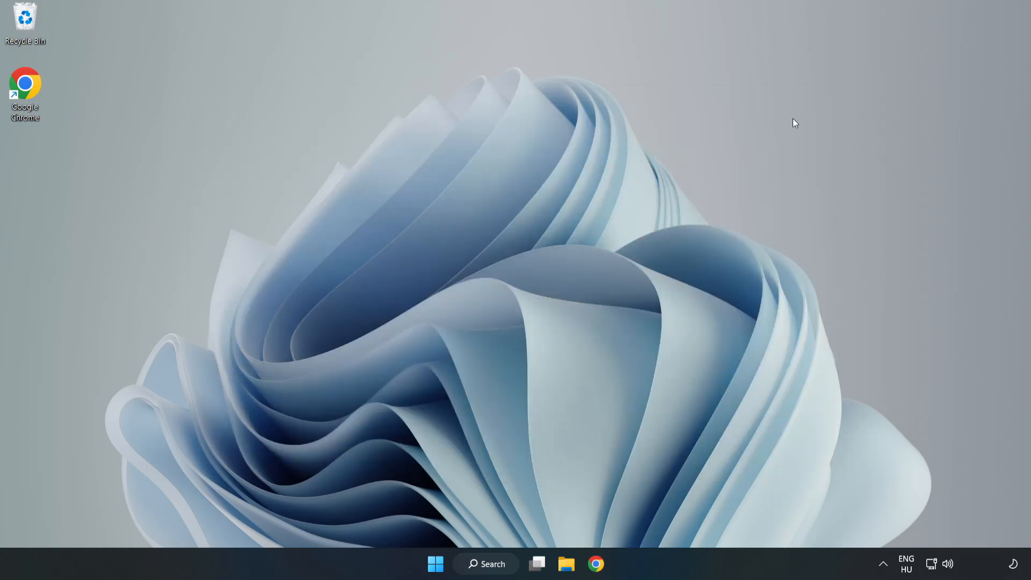
{"action": "mouse_move", "coordinate": [676, 214]}
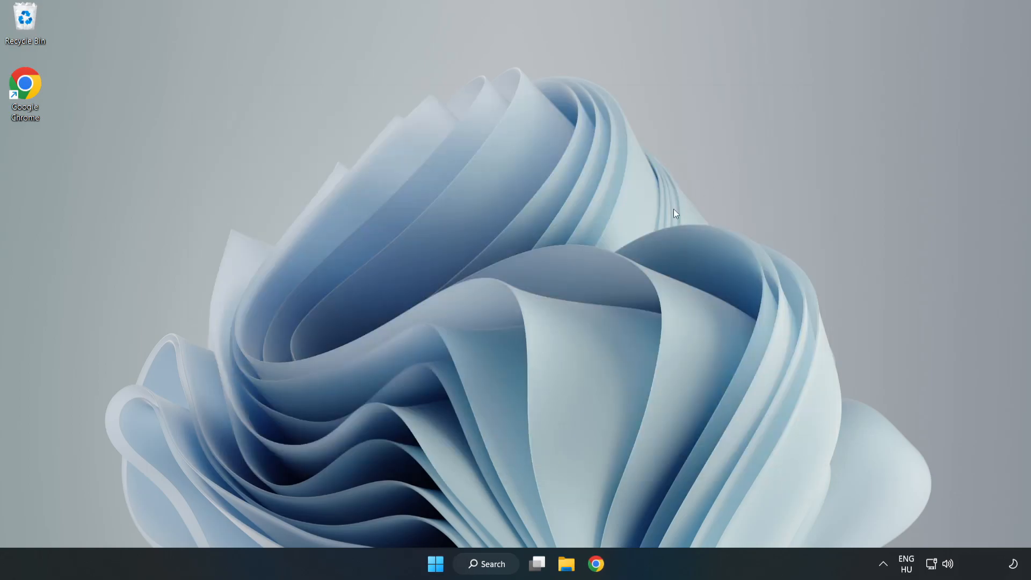
{"action": "mouse_move", "coordinate": [513, 404]}
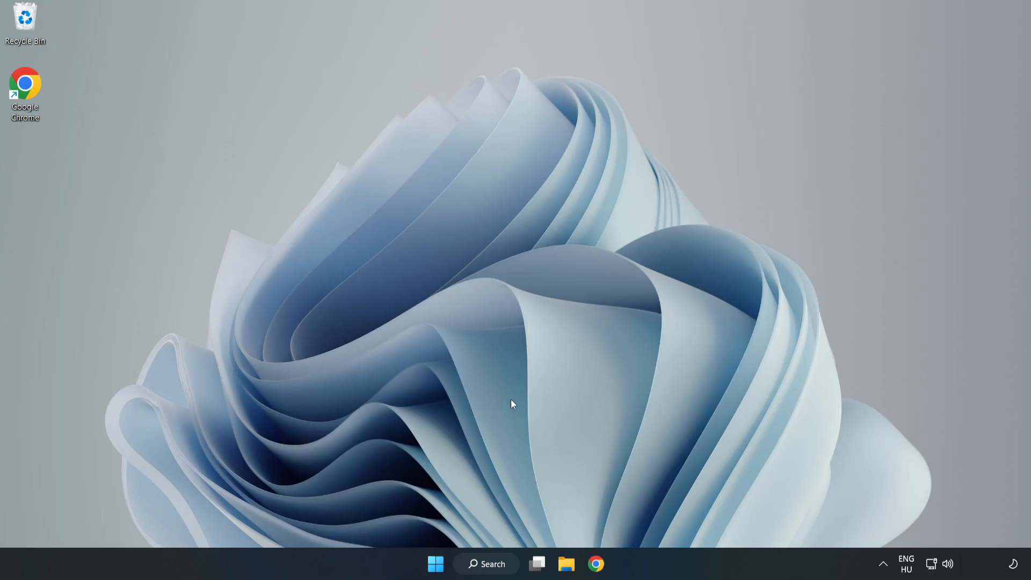
Open the taskbar Search panel showing recent items like Windows Security
{"action": "left_click", "coordinate": [486, 564]}
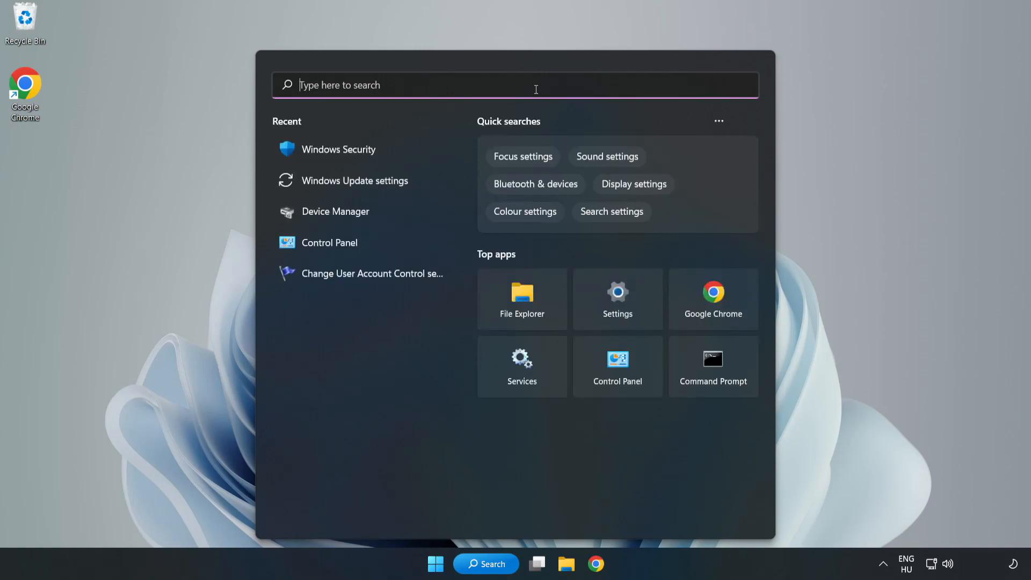
Search 'sec' and open Windows Security on its Security at a glance page
{"action": "type", "text": "sec"}
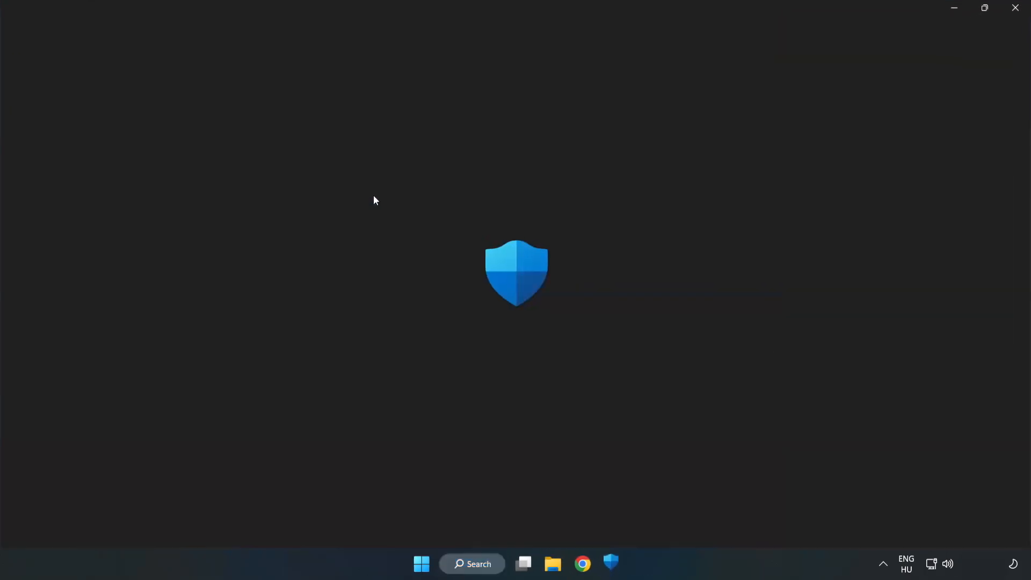
{"action": "left_click", "coordinate": [611, 564]}
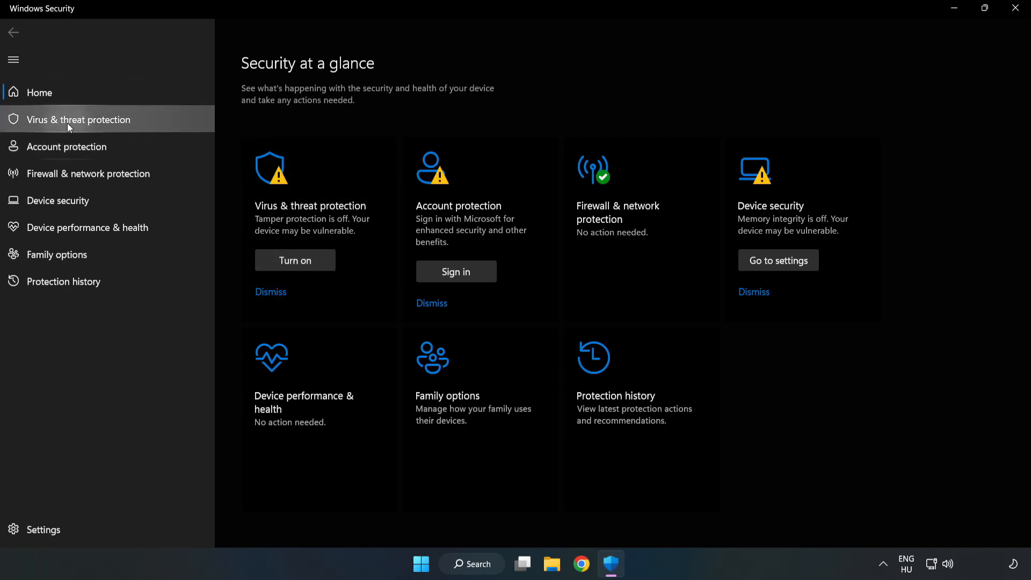
Open Virus & threat protection settings and scroll down to the Exclusions section
{"action": "left_click", "coordinate": [77, 120]}
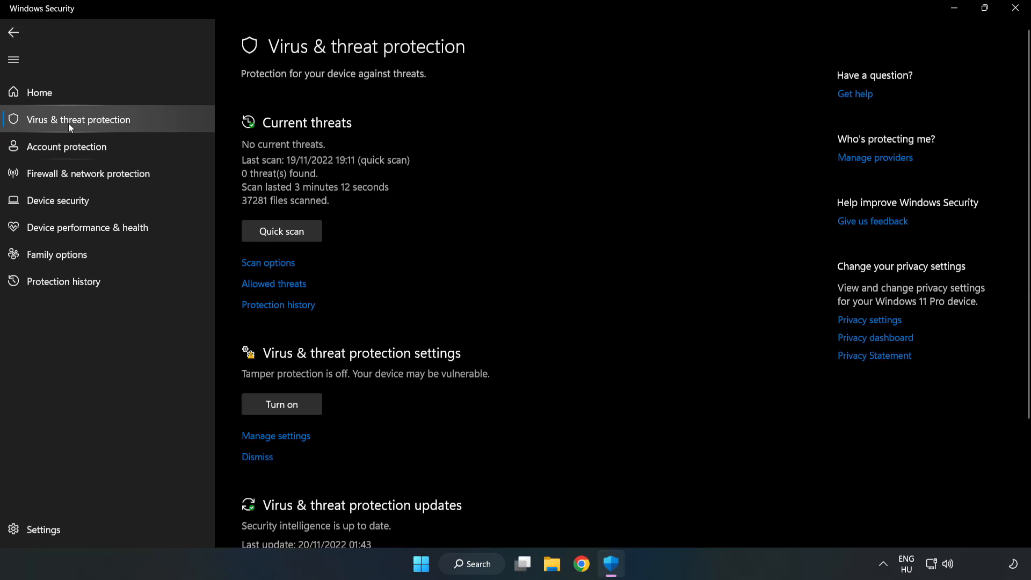
{"action": "scroll", "scroll_direction": "down", "scroll_amount": 3}
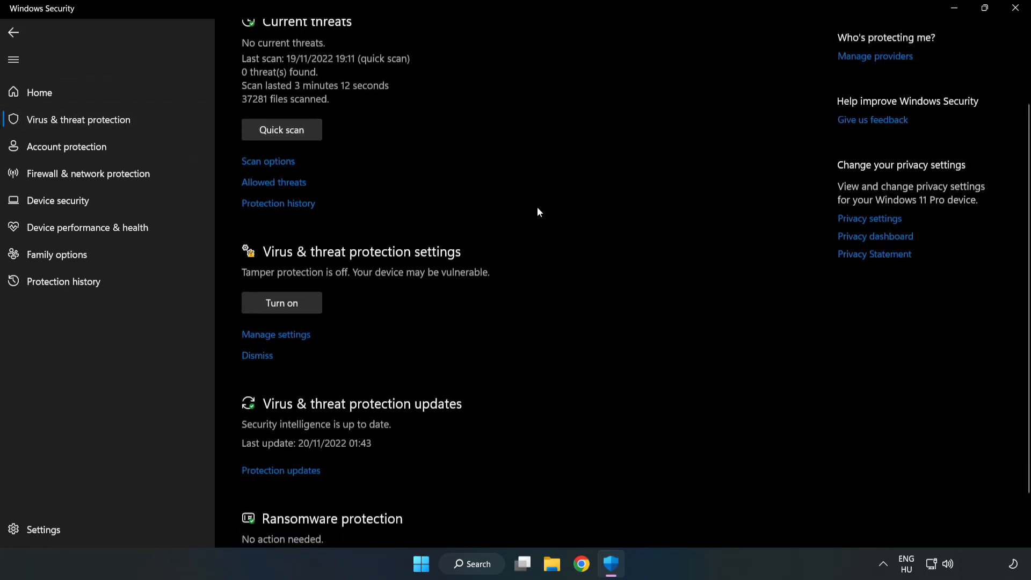
{"action": "scroll", "scroll_direction": "down", "scroll_amount": 3}
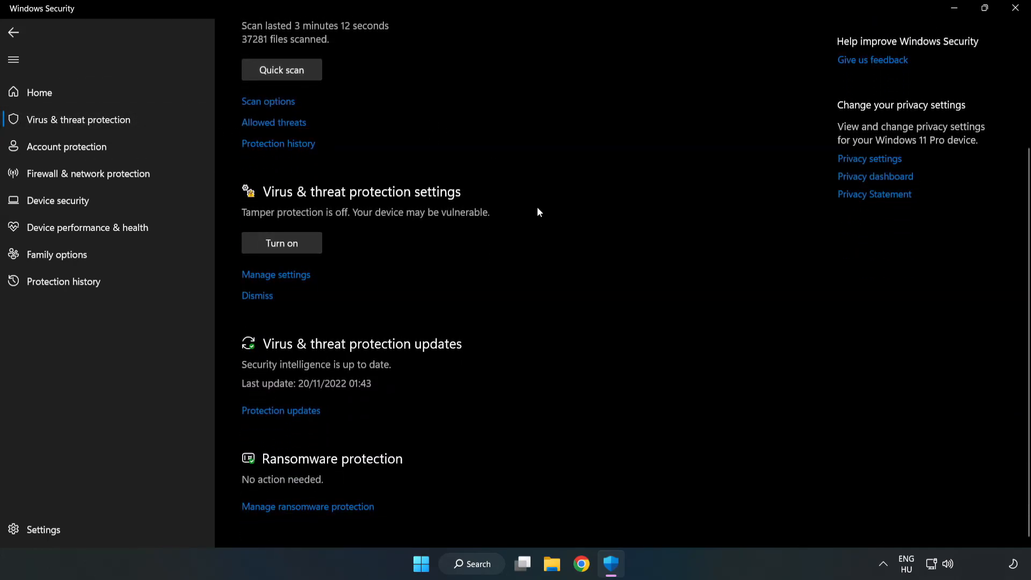
{"action": "mouse_move", "coordinate": [276, 274]}
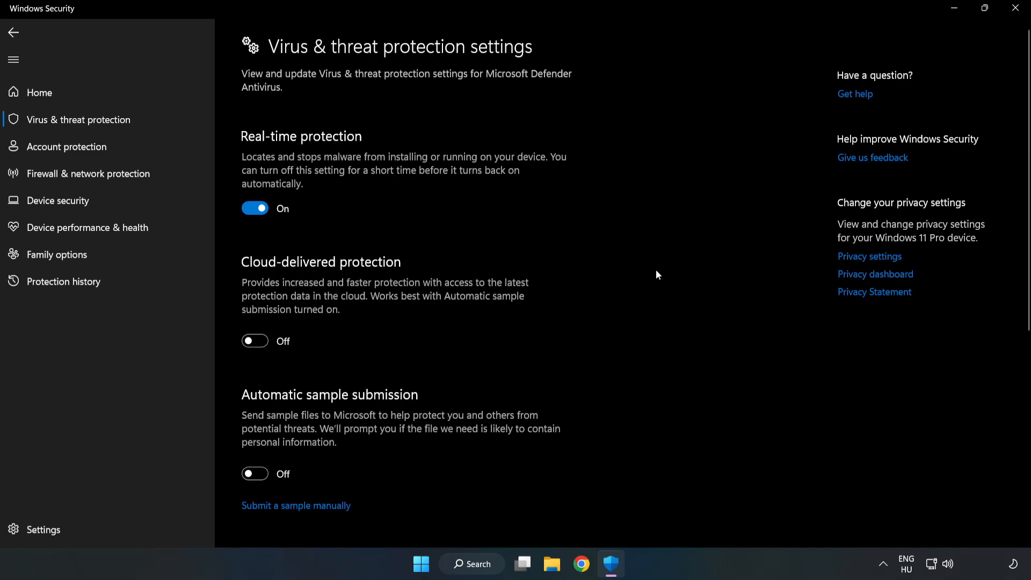
{"action": "scroll", "scroll_direction": "down", "scroll_amount": 3}
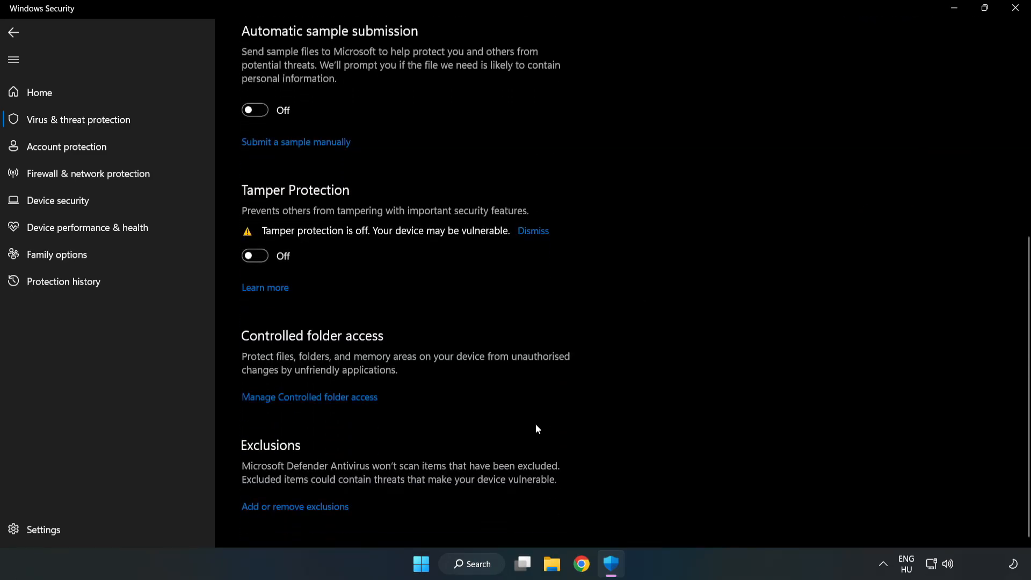
{"action": "mouse_move", "coordinate": [295, 507]}
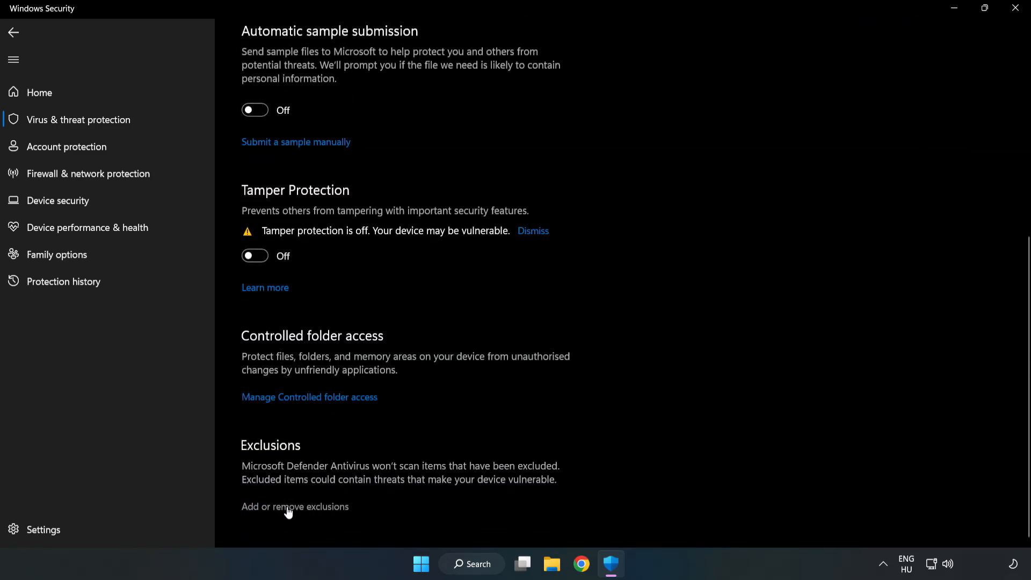
Start adding a File exclusion from the empty Exclusions list, opening the file picker
{"action": "left_click", "coordinate": [295, 507]}
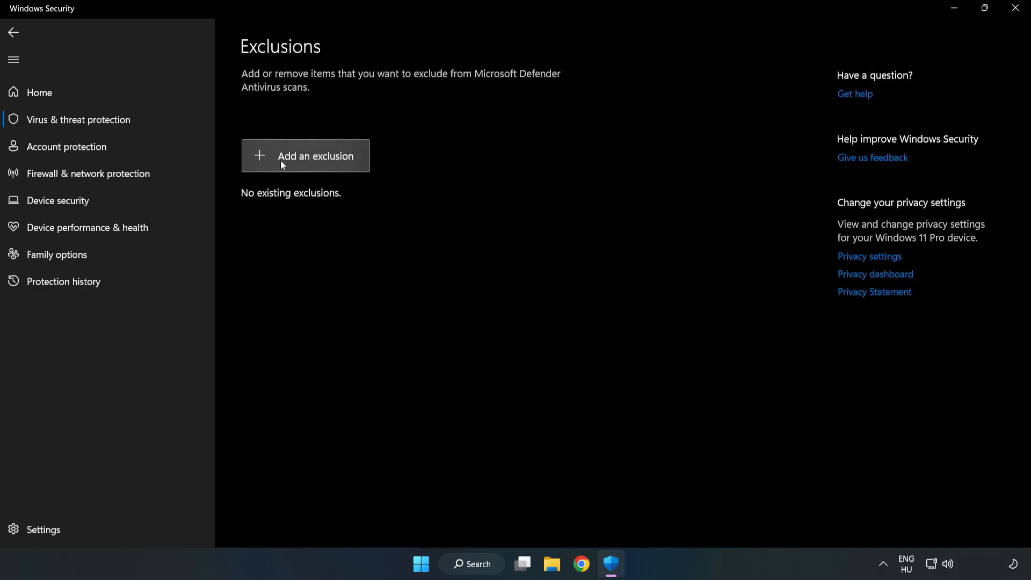
{"action": "left_click", "coordinate": [316, 156]}
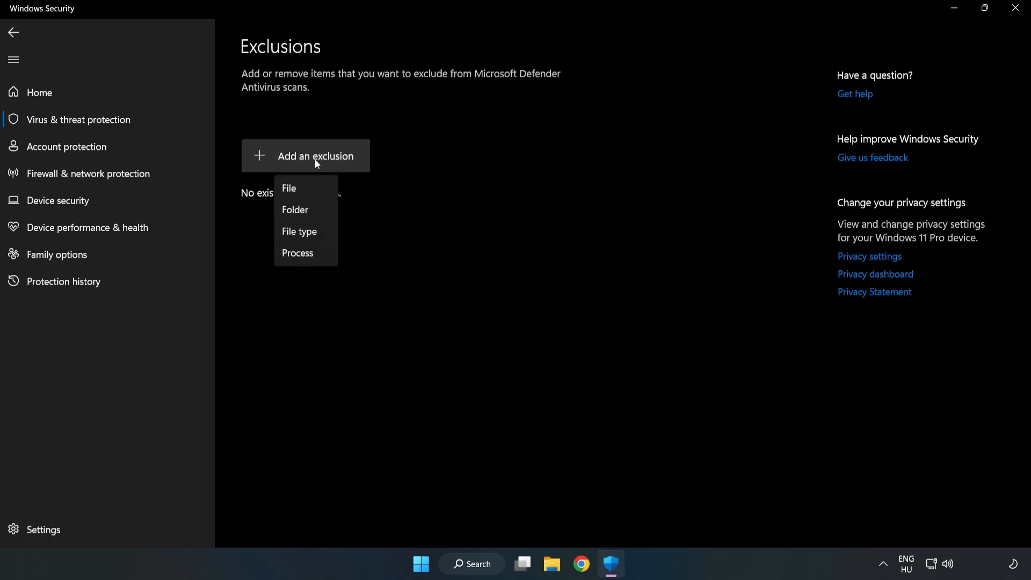
{"action": "mouse_move", "coordinate": [288, 189]}
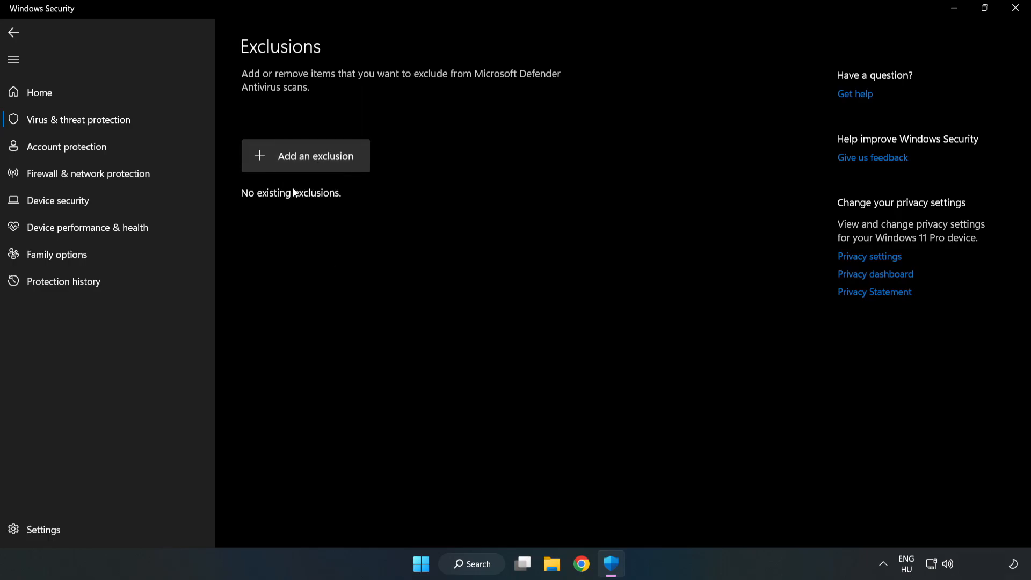
{"action": "left_click", "coordinate": [305, 156]}
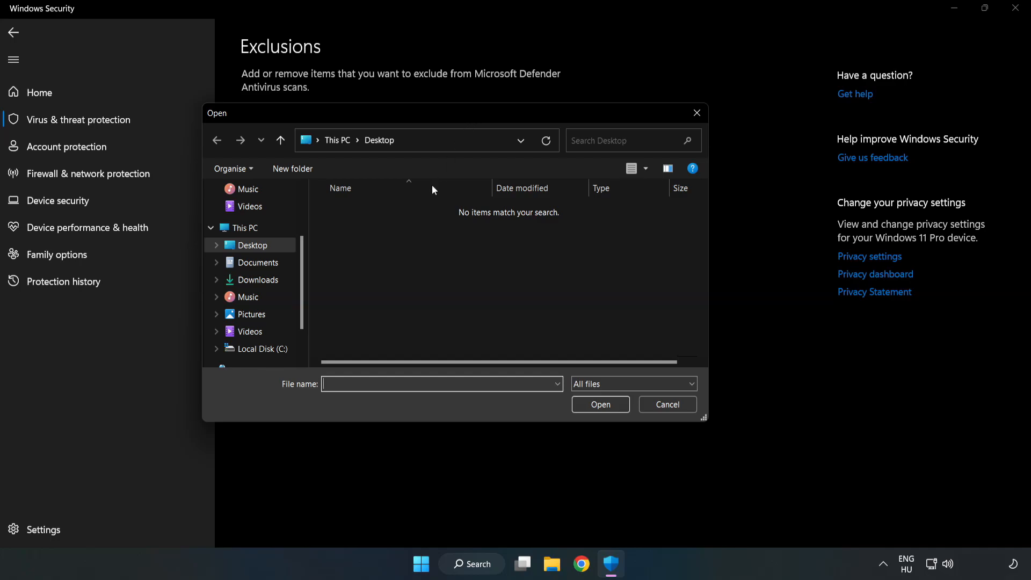
Select the shortcut in C:\Program Files (x86)\NOT WORKING APP as the exclusion
{"action": "left_click", "coordinate": [262, 349]}
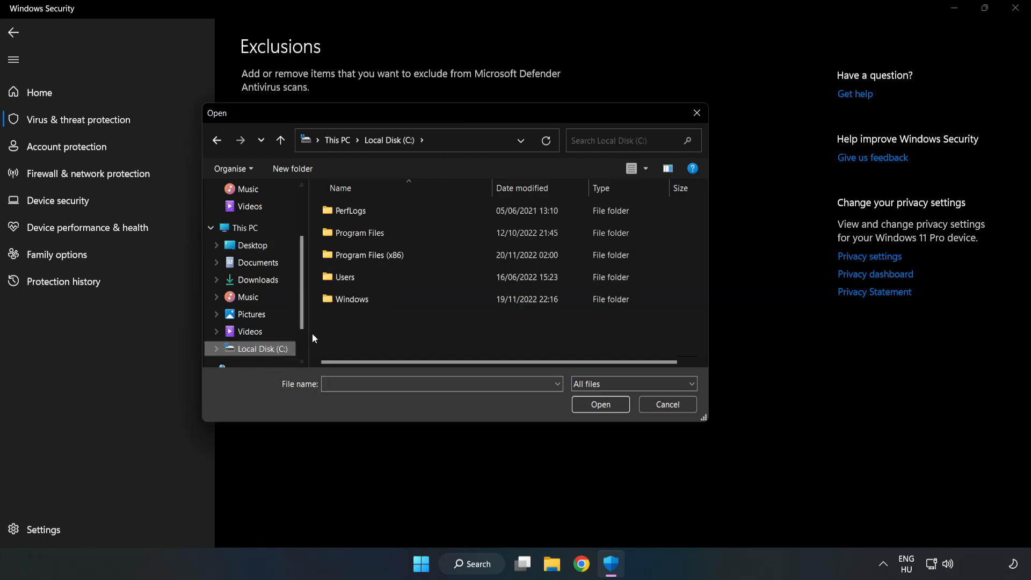
{"action": "double_click", "coordinate": [362, 255]}
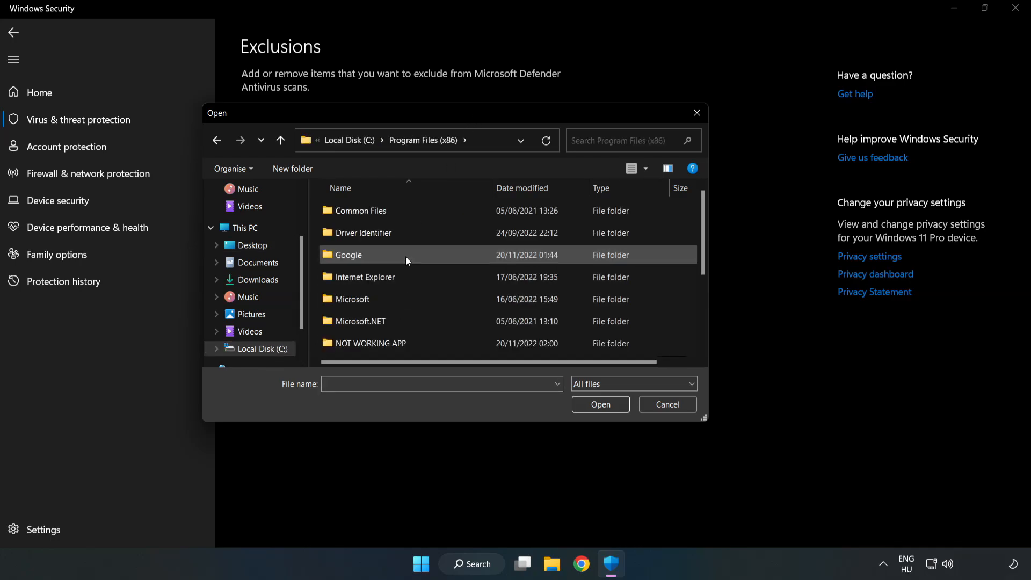
{"action": "double_click", "coordinate": [372, 343]}
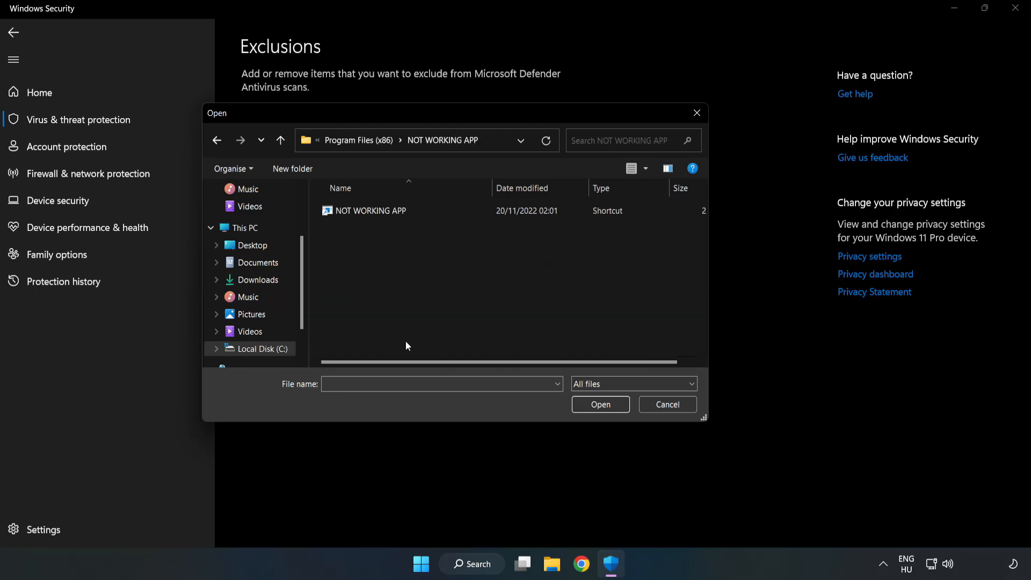
{"action": "left_click", "coordinate": [371, 210]}
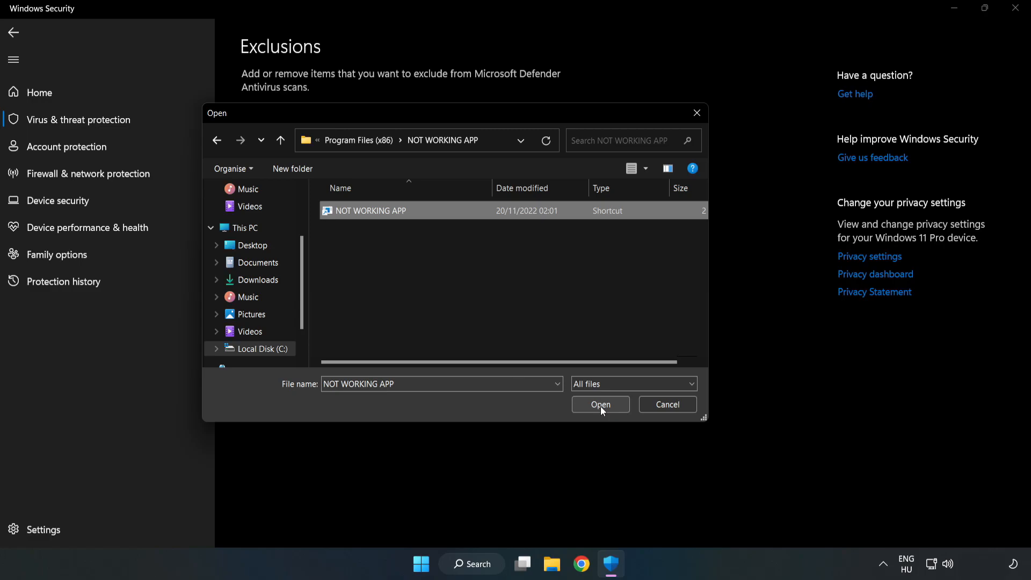
{"action": "left_click", "coordinate": [599, 404]}
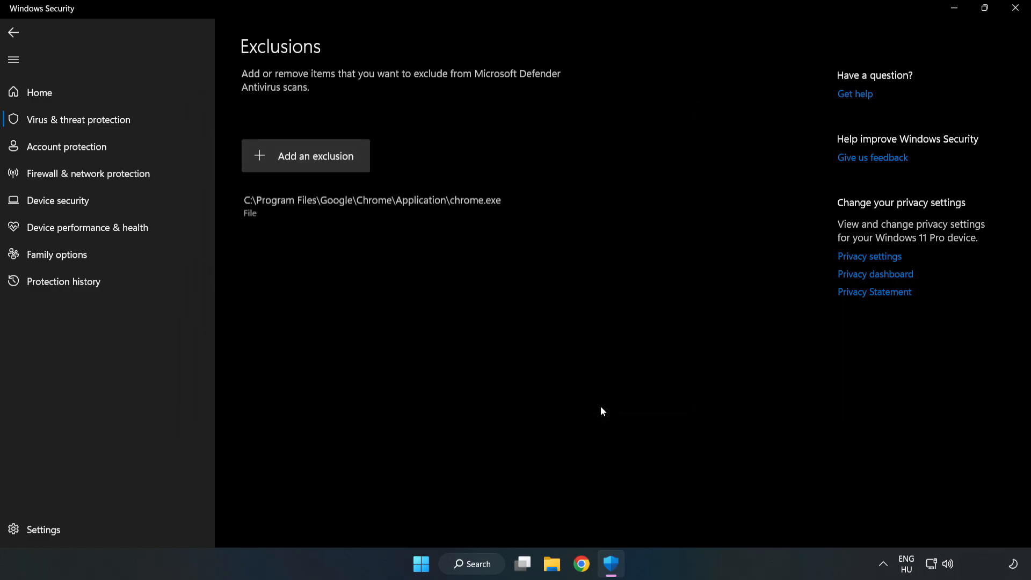
{"action": "mouse_move", "coordinate": [272, 211]}
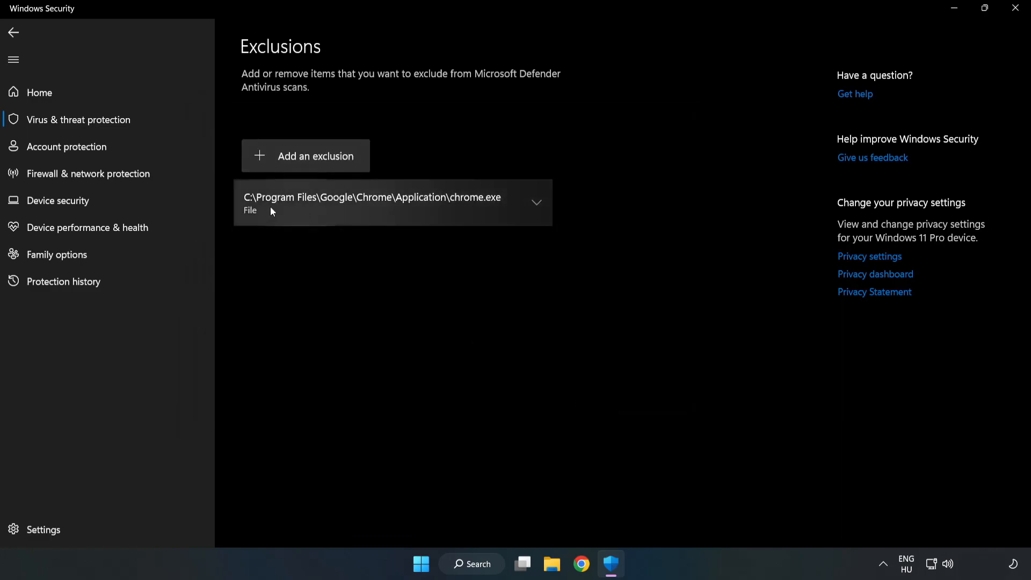
{"action": "mouse_move", "coordinate": [579, 294]}
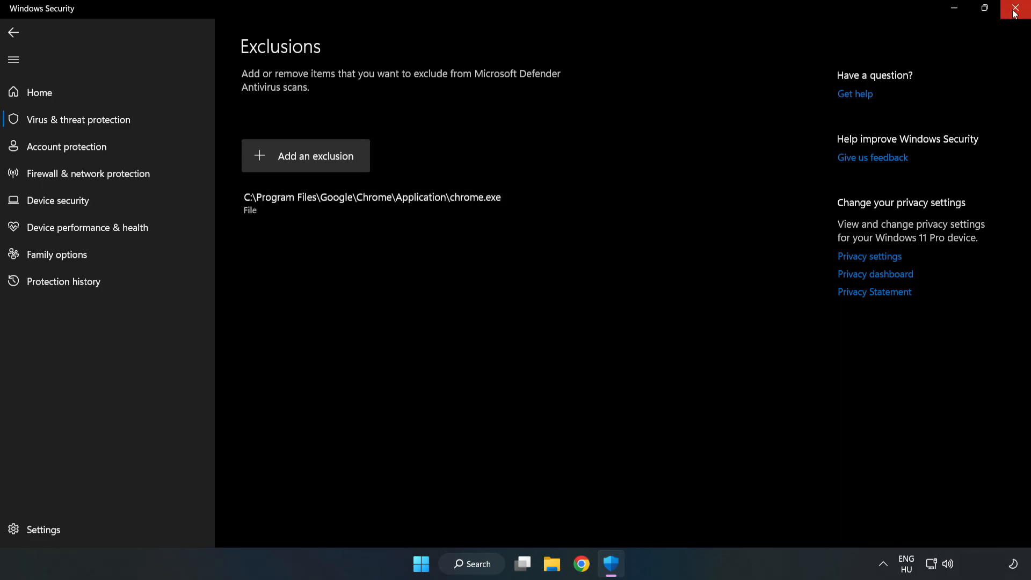
{"action": "mouse_move", "coordinate": [1018, 12]}
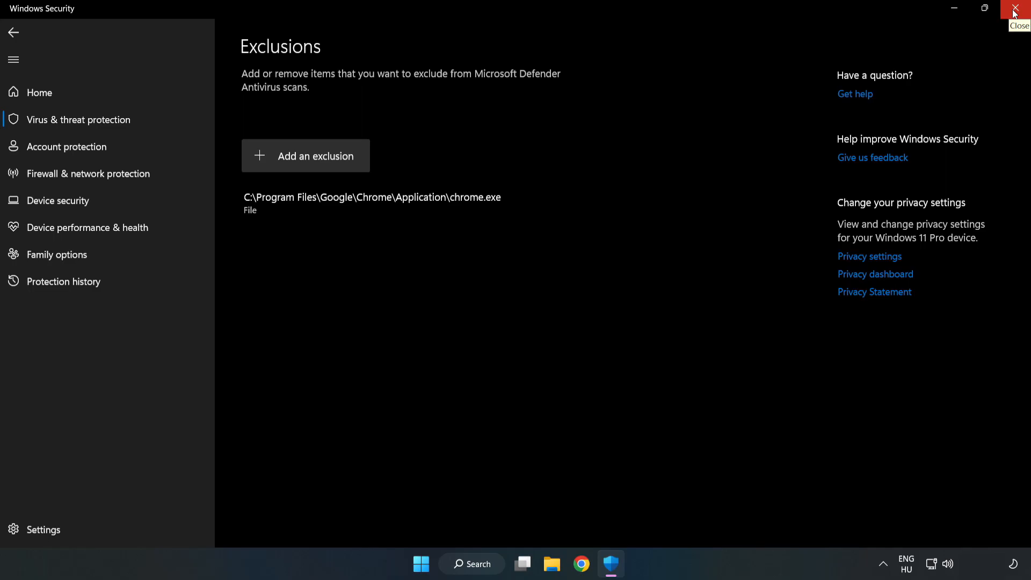
Close Windows Security with the chrome.exe exclusion saved
{"action": "left_click", "coordinate": [1015, 8]}
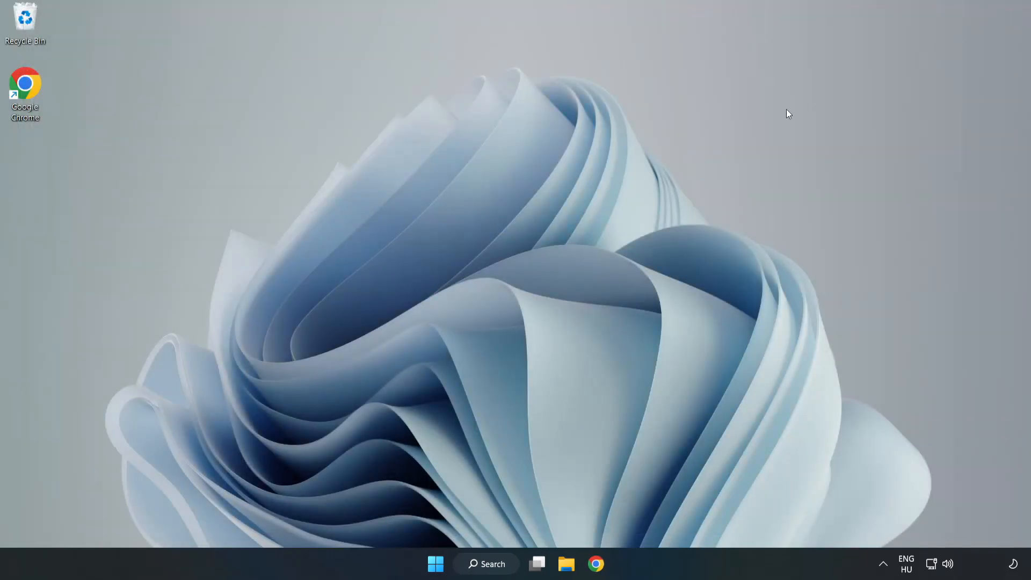
{"action": "mouse_move", "coordinate": [521, 290]}
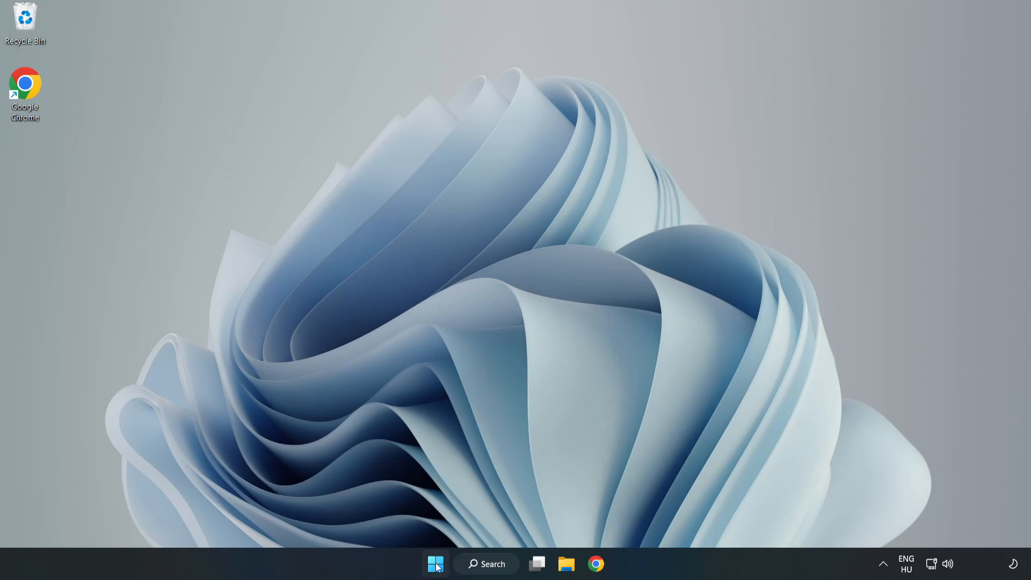
Open the Start menu to reach the Sleep and Shut down options
{"action": "left_click", "coordinate": [436, 563]}
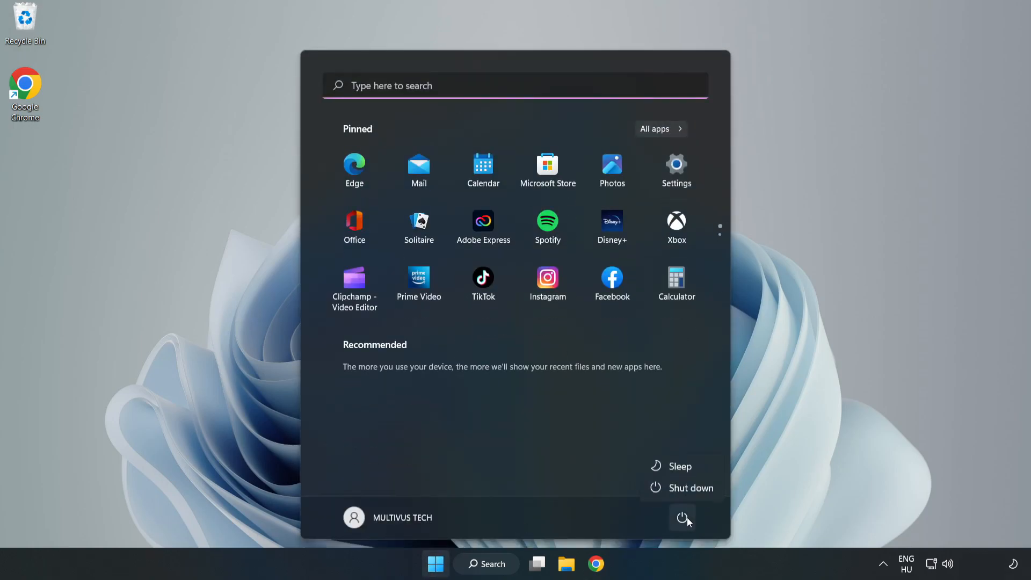